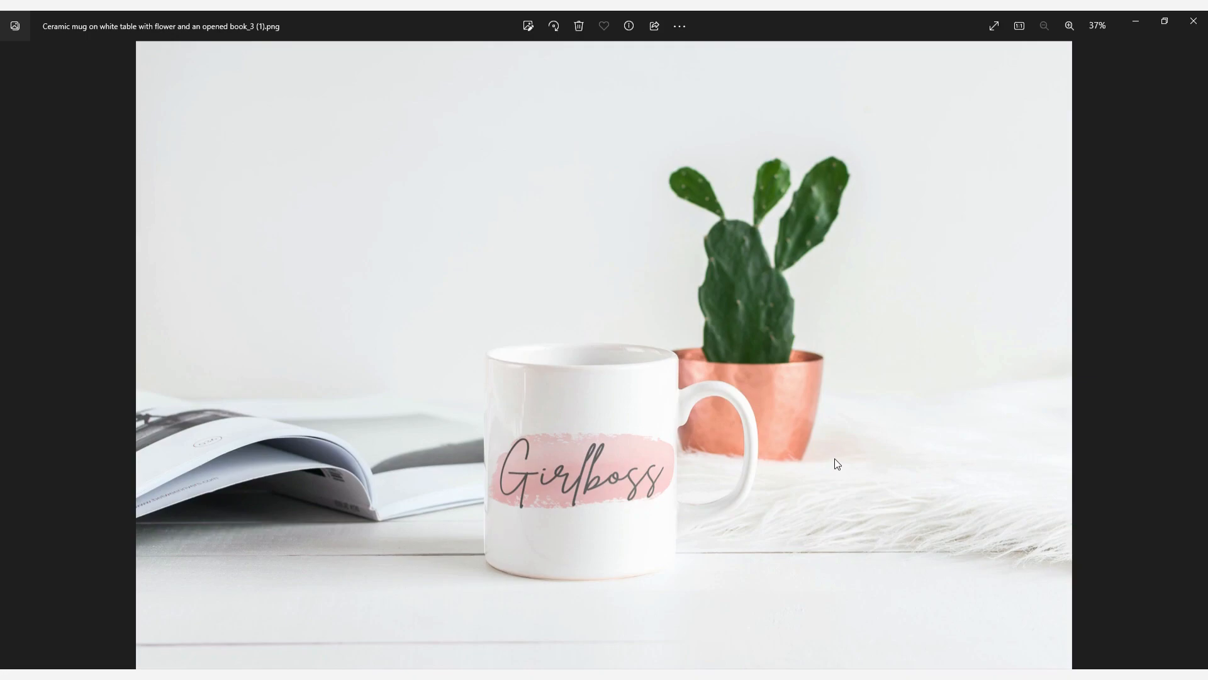
{"action": "mouse_move", "coordinate": [630, 617]}
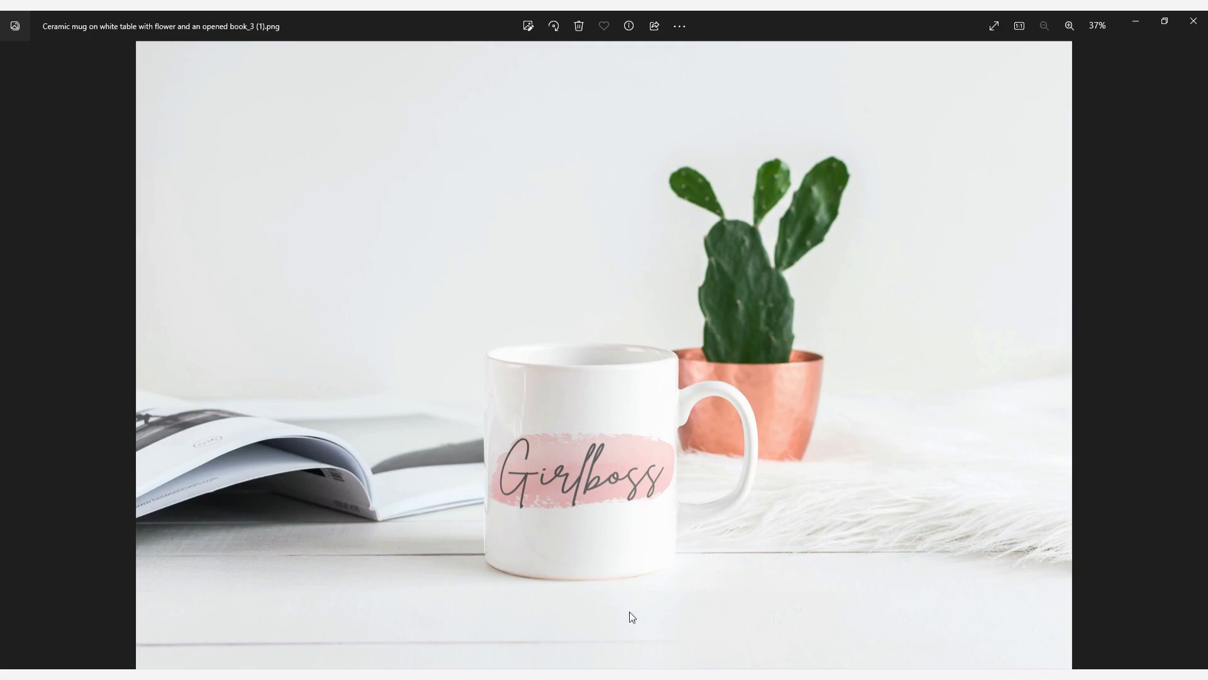
{"action": "mouse_move", "coordinate": [375, 655]}
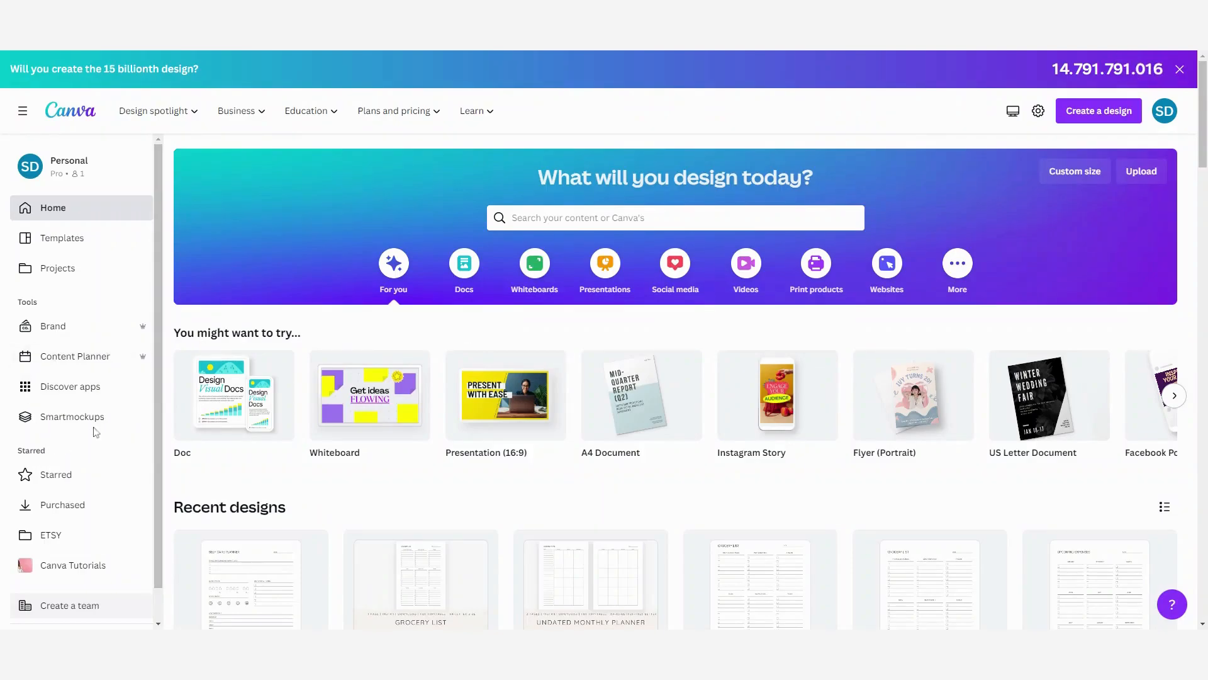
{"action": "mouse_move", "coordinate": [115, 432]}
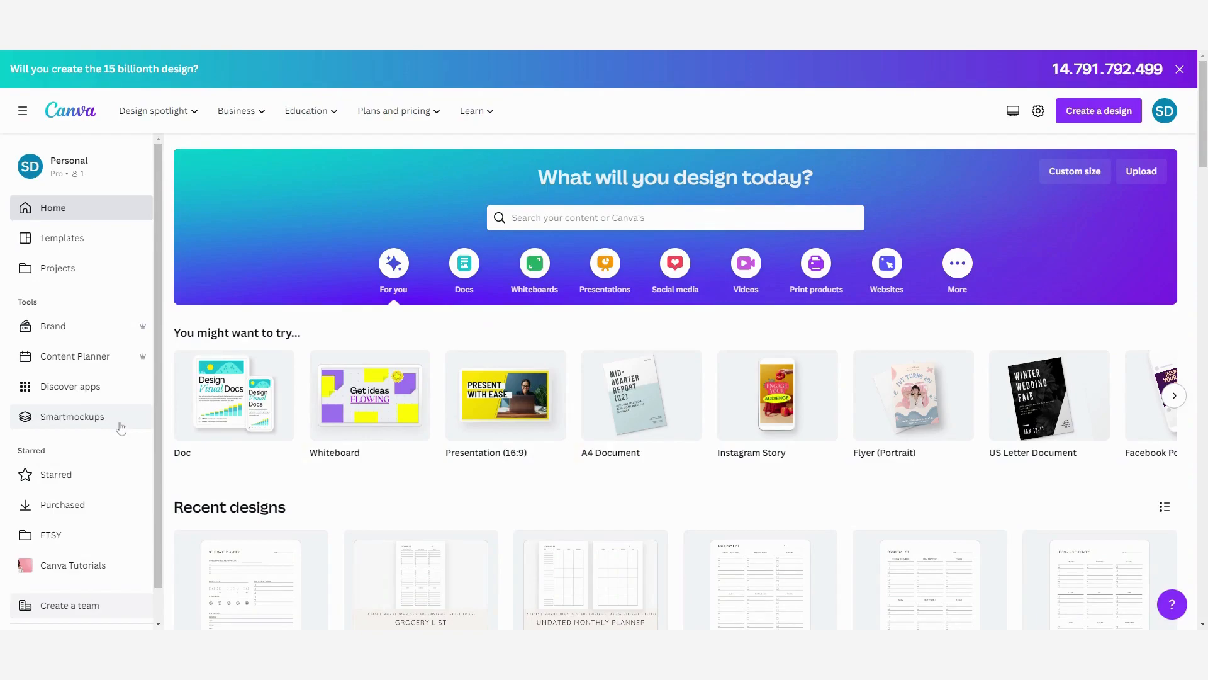
Go to Smartmockups and browse the Print, Apparel, Home & living and Technology categories
{"action": "left_click", "coordinate": [72, 416]}
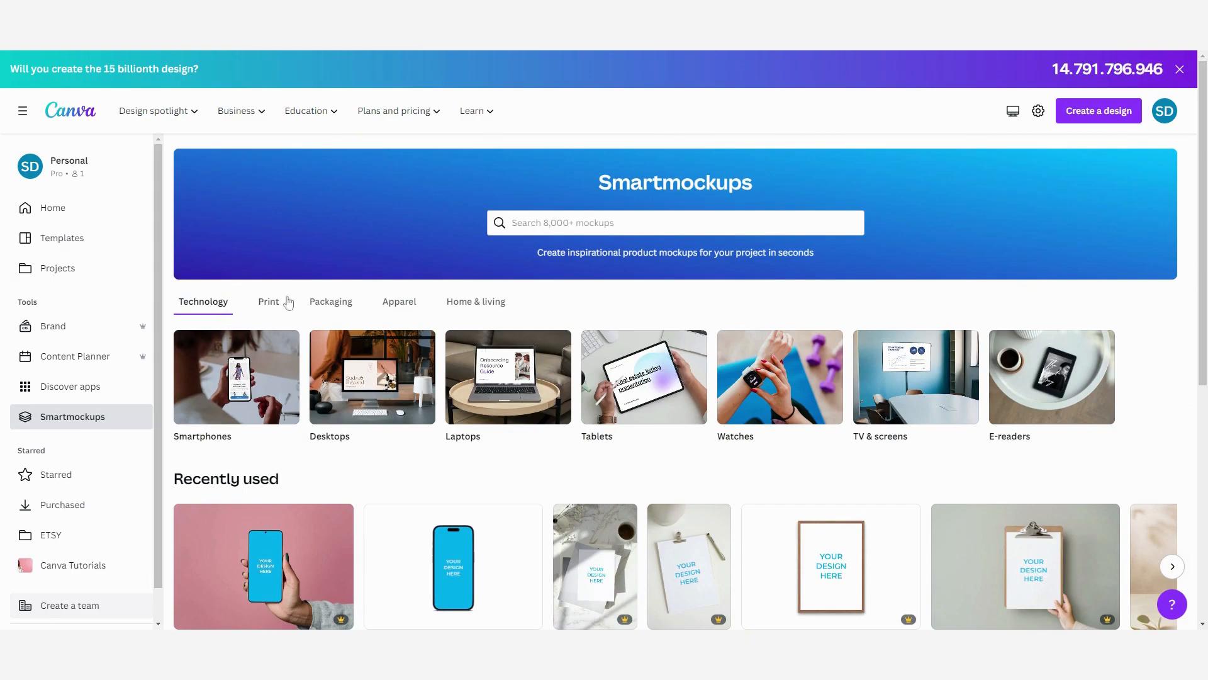
{"action": "mouse_move", "coordinate": [435, 310]}
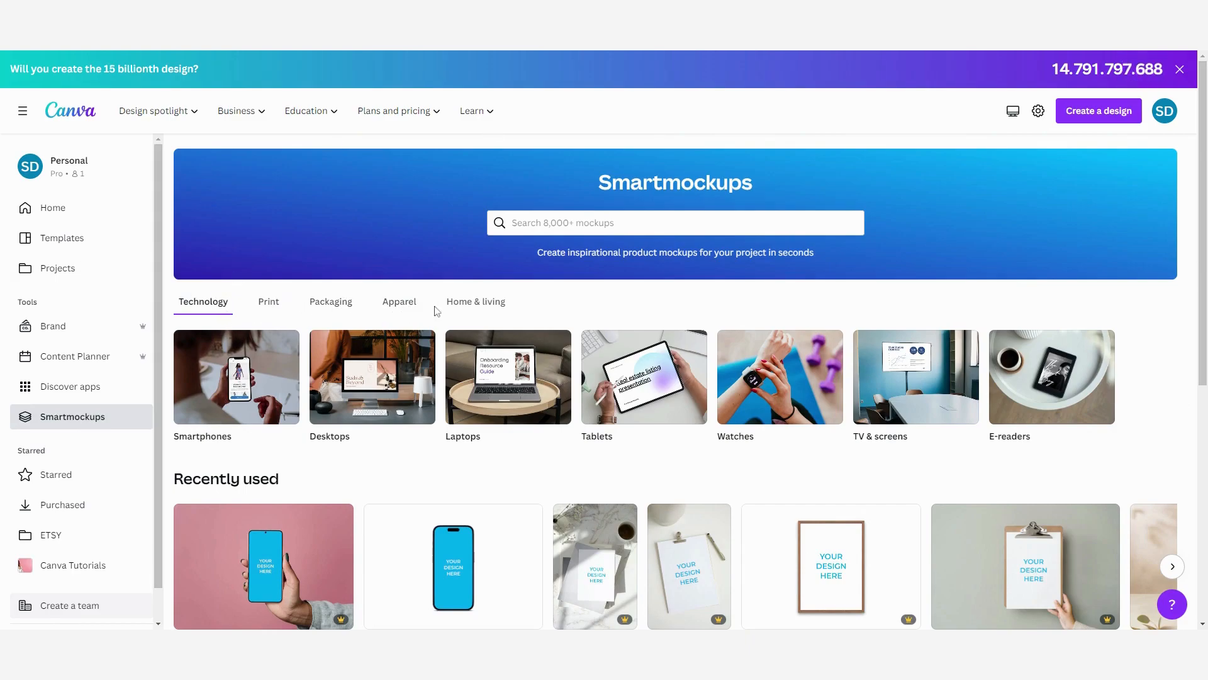
{"action": "mouse_move", "coordinate": [269, 325]}
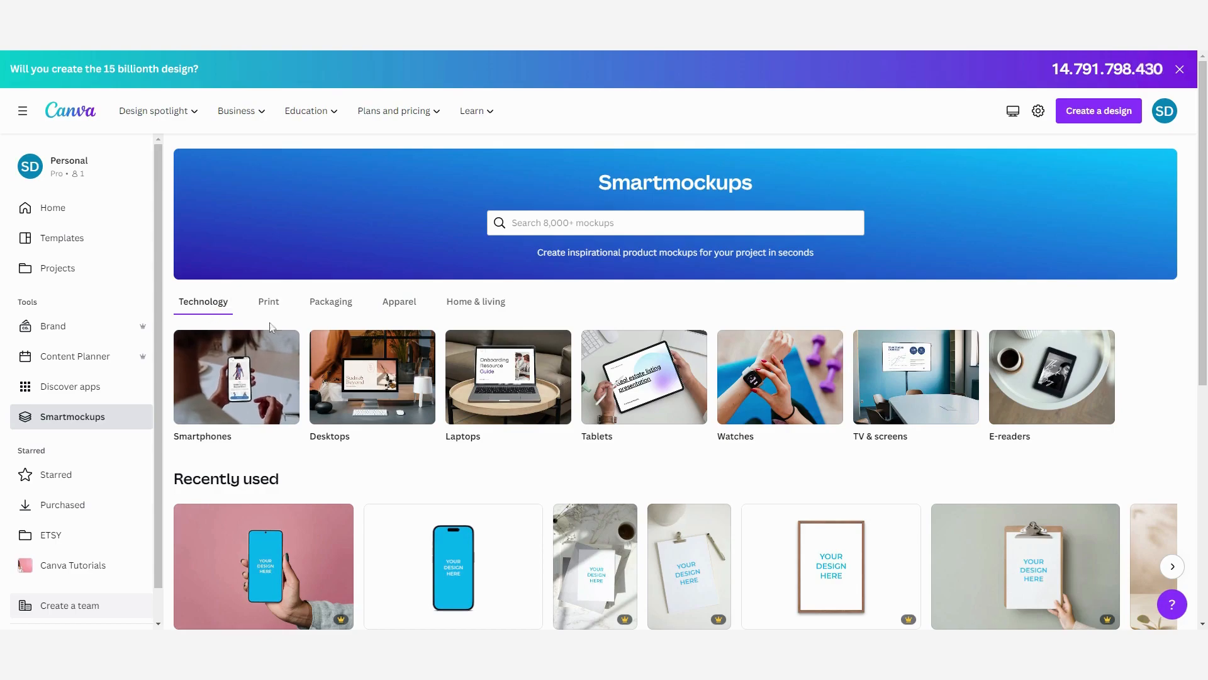
{"action": "left_click", "coordinate": [268, 300]}
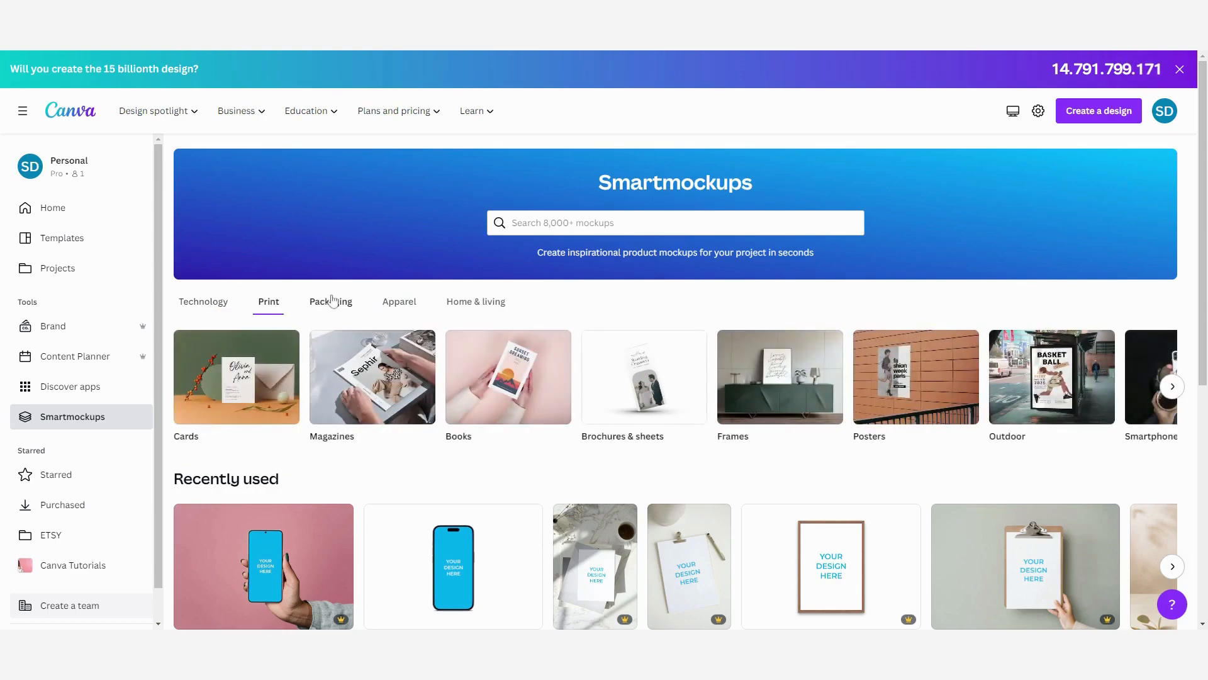
{"action": "left_click", "coordinate": [399, 301]}
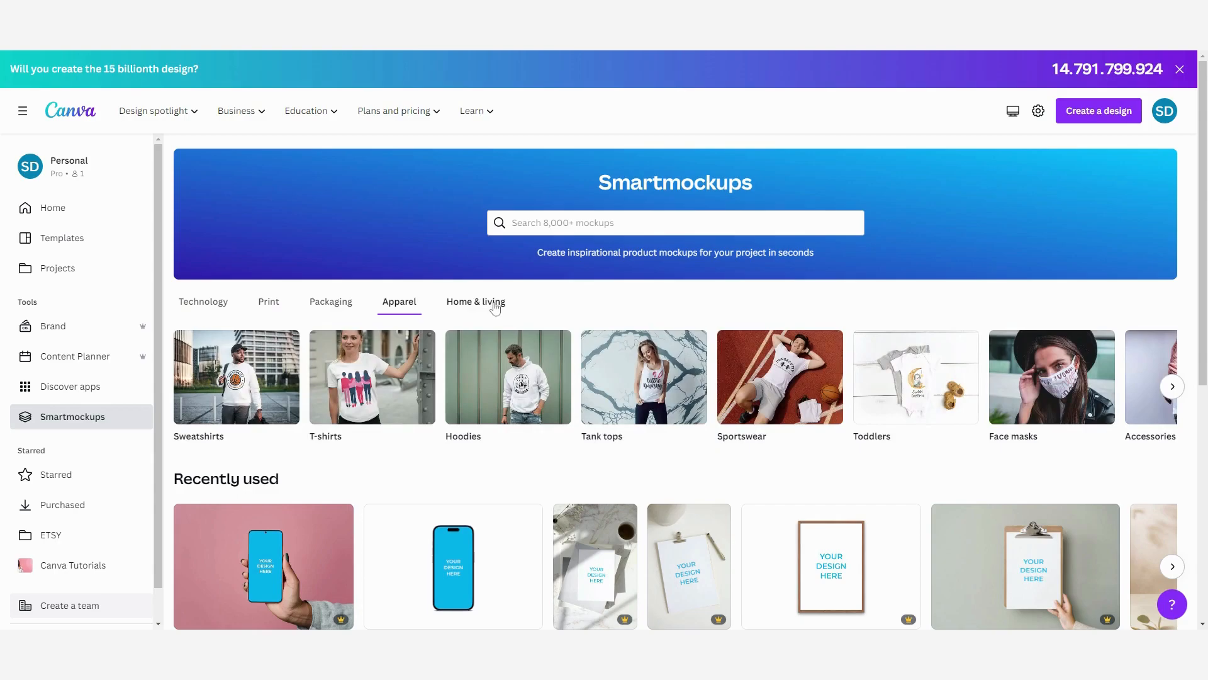
{"action": "left_click", "coordinate": [476, 300]}
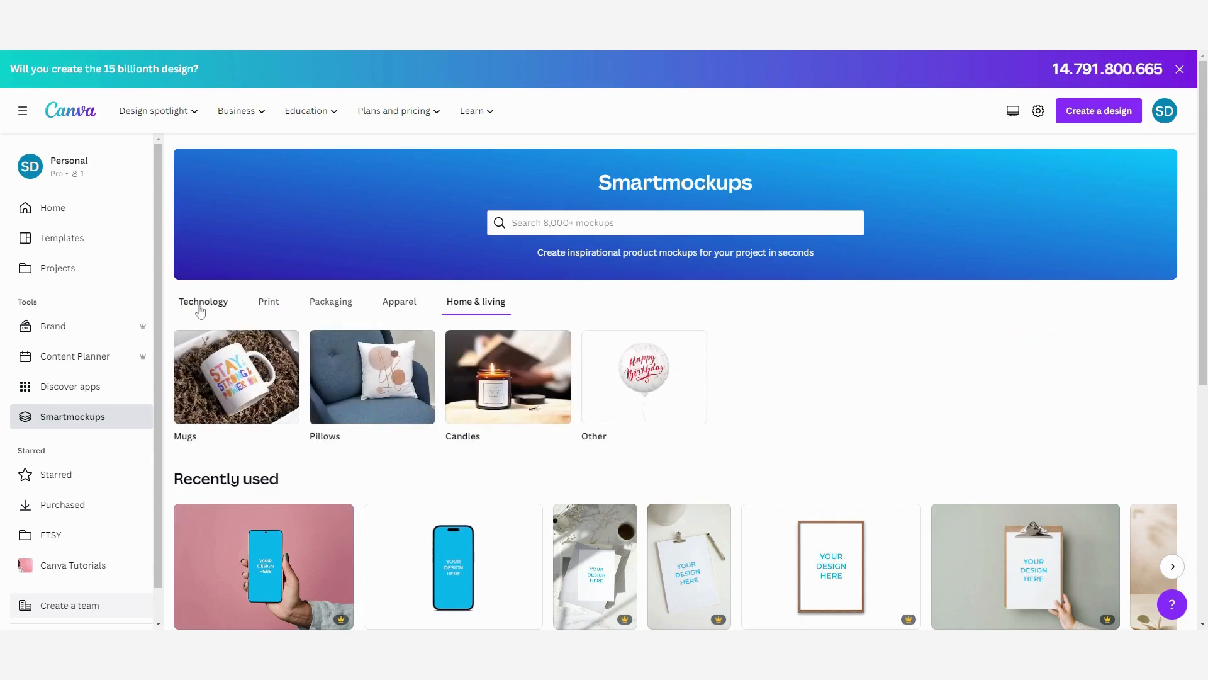
{"action": "left_click", "coordinate": [203, 301]}
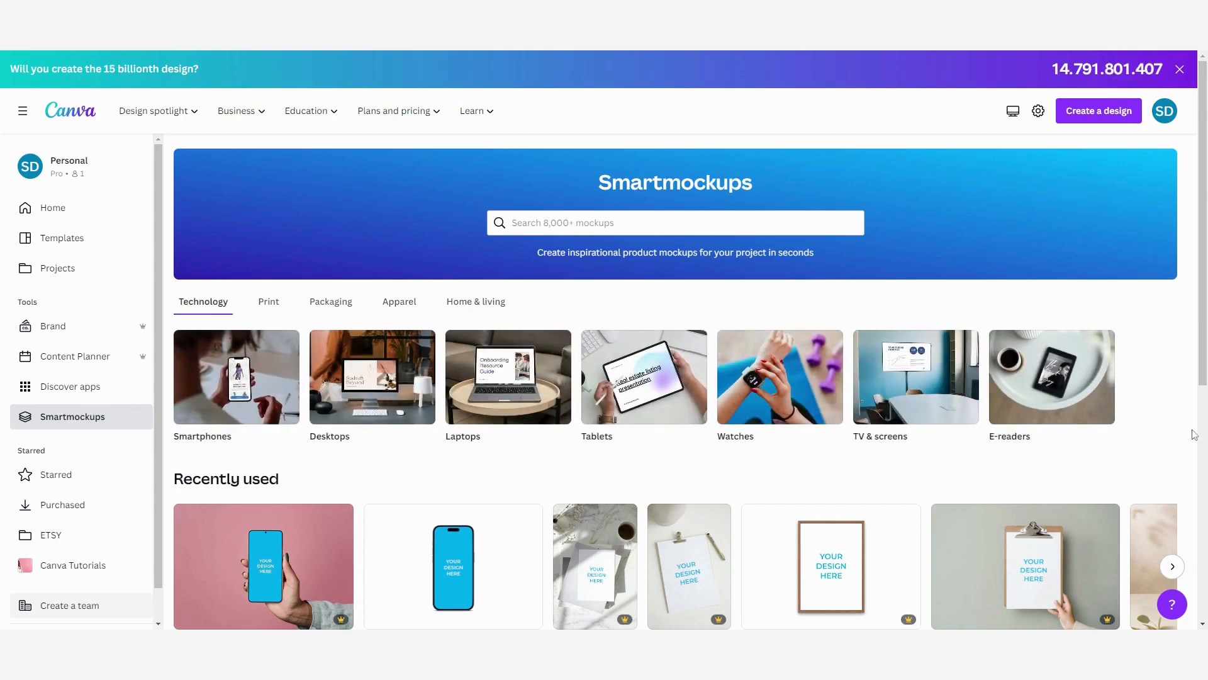
{"action": "scroll", "scroll_direction": "down", "scroll_amount": 3}
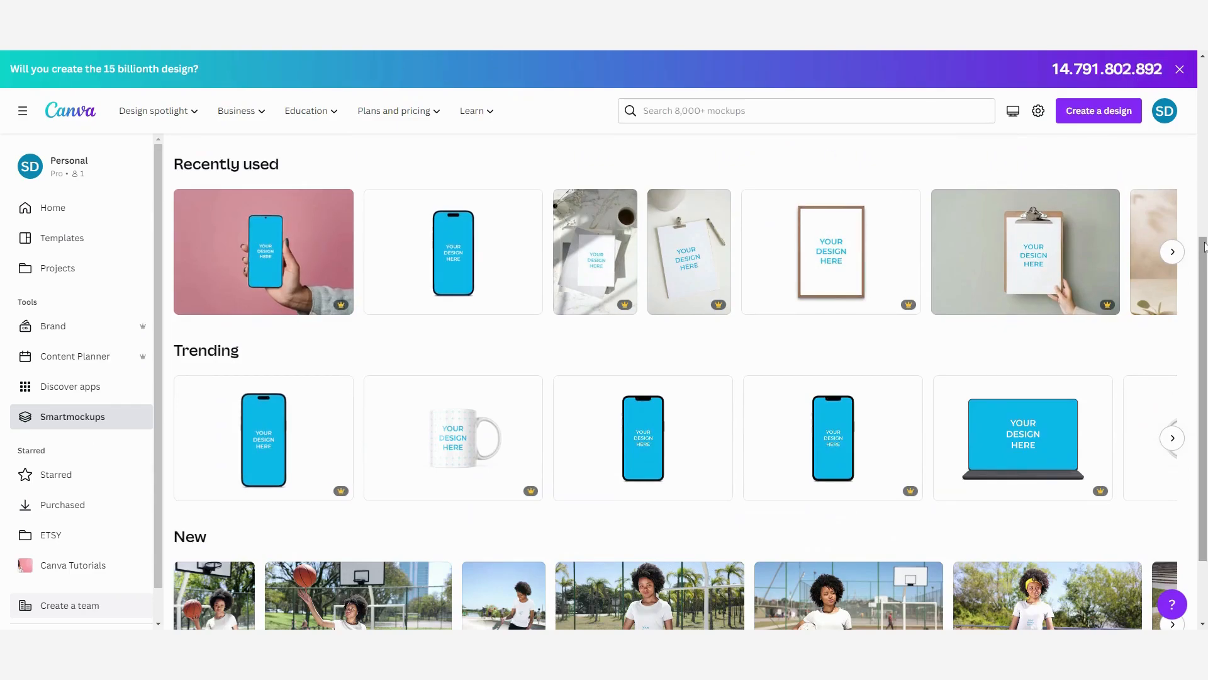
{"action": "scroll", "scroll_direction": "down", "scroll_amount": 3}
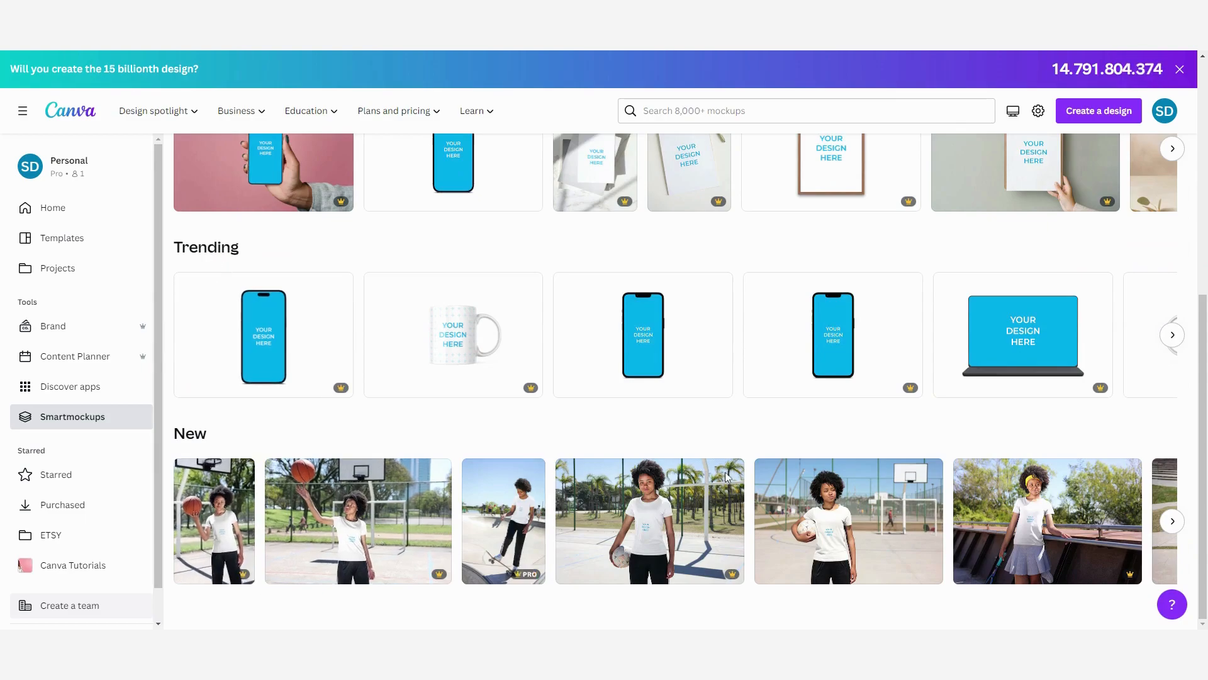
{"action": "left_click", "coordinate": [1171, 335]}
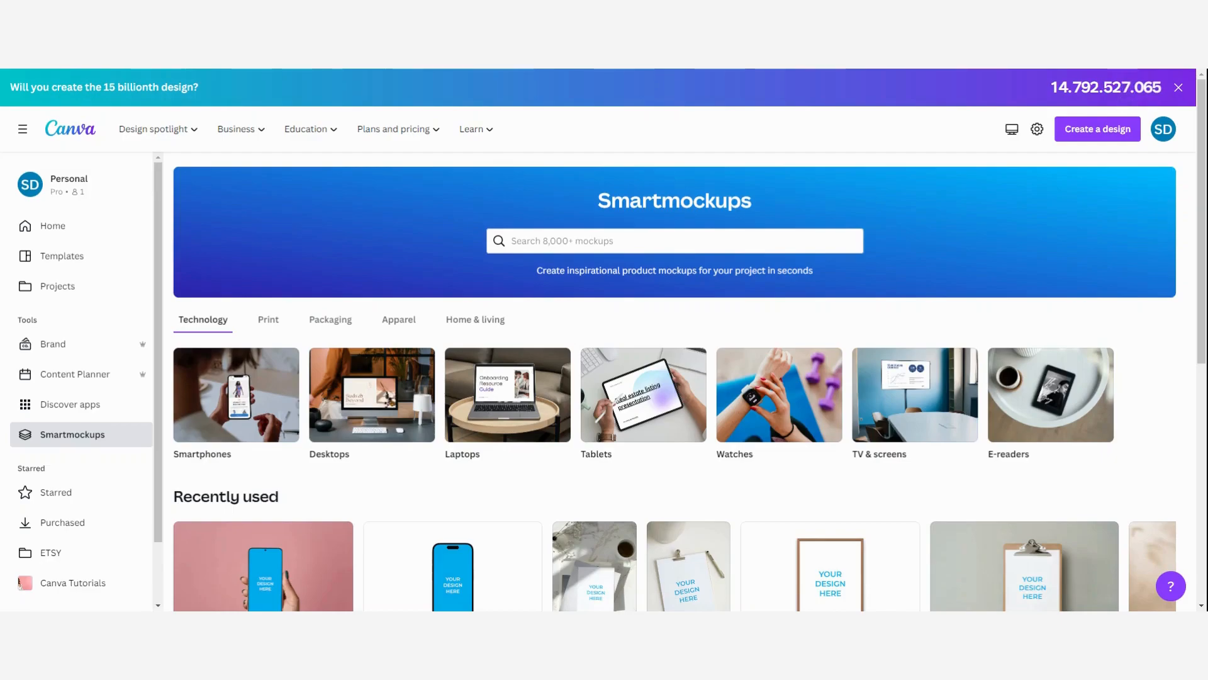
{"action": "left_click", "coordinate": [475, 319]}
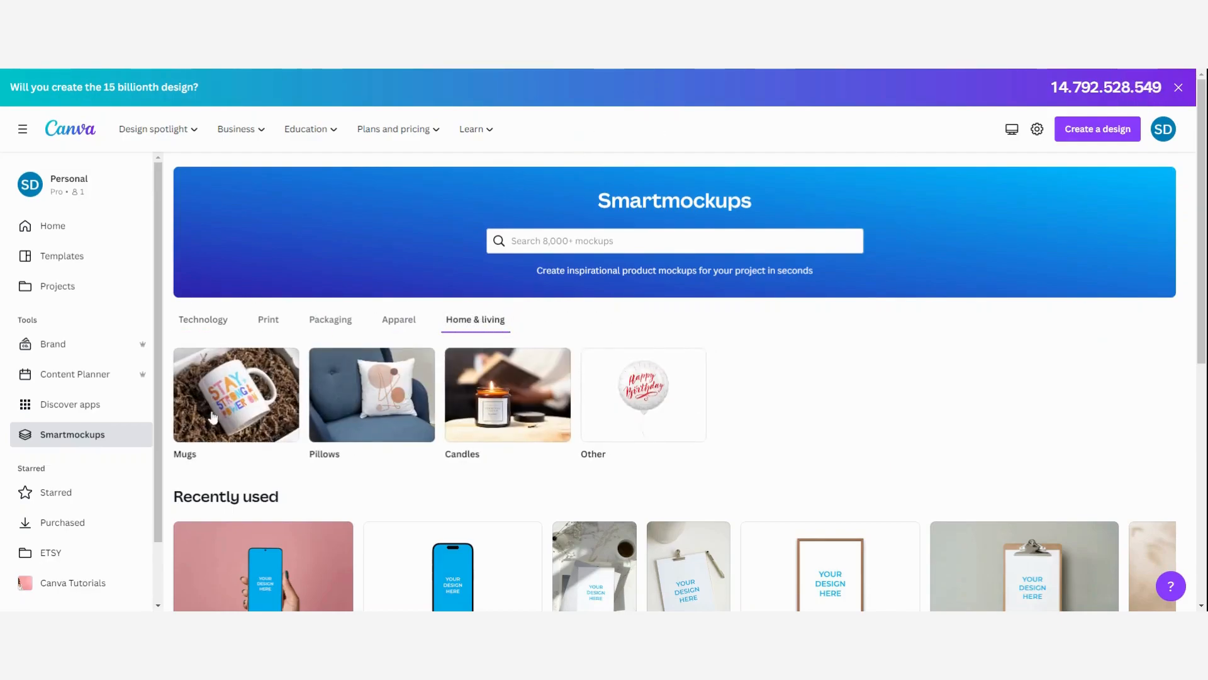
{"action": "left_click", "coordinate": [235, 394]}
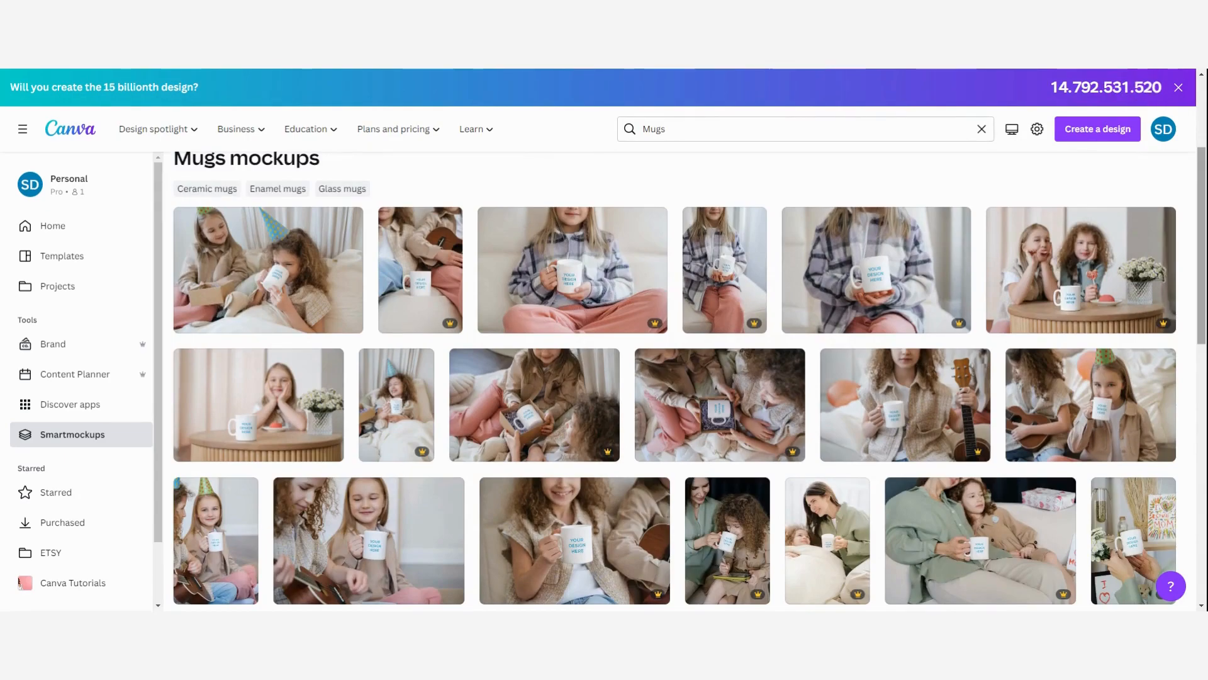
{"action": "scroll", "scroll_direction": "down", "scroll_amount": 3}
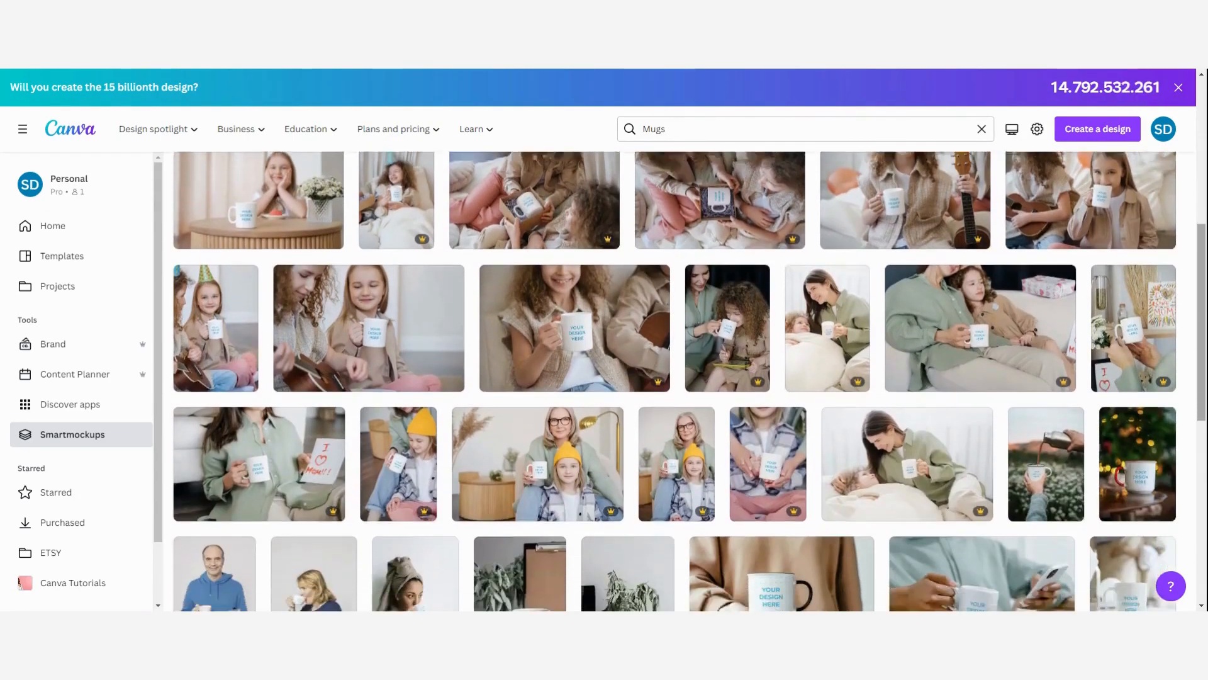
{"action": "scroll", "scroll_direction": "down", "scroll_amount": 3}
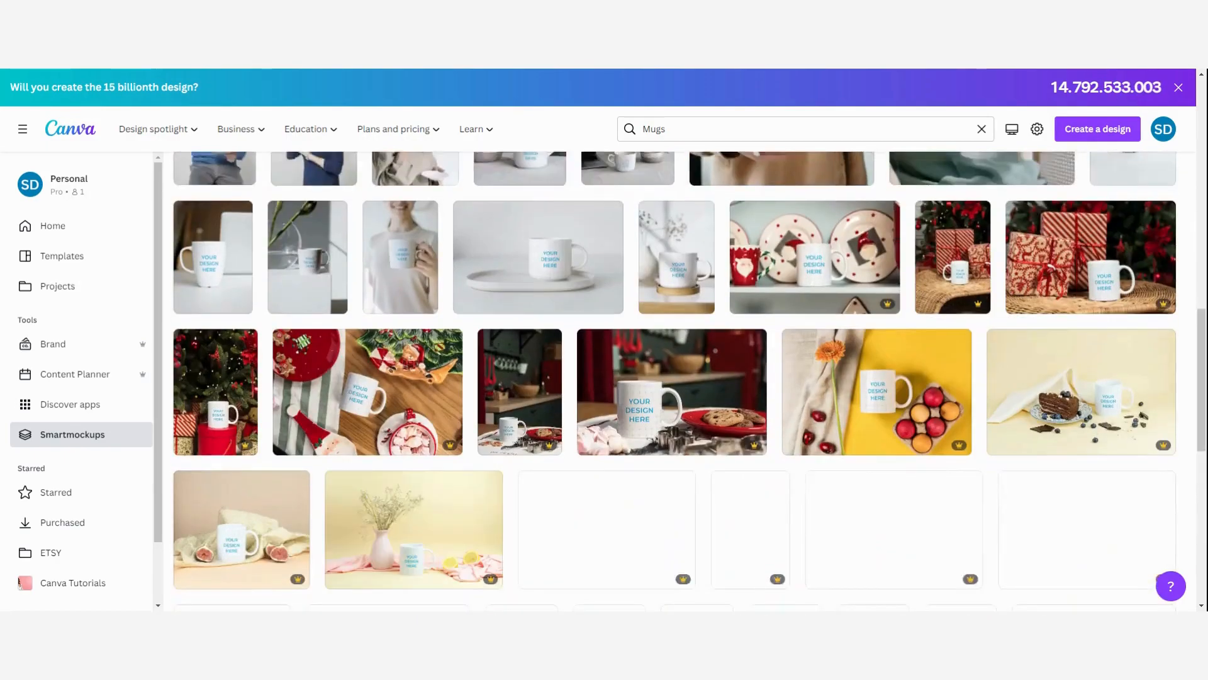
{"action": "scroll", "scroll_direction": "down", "scroll_amount": 3}
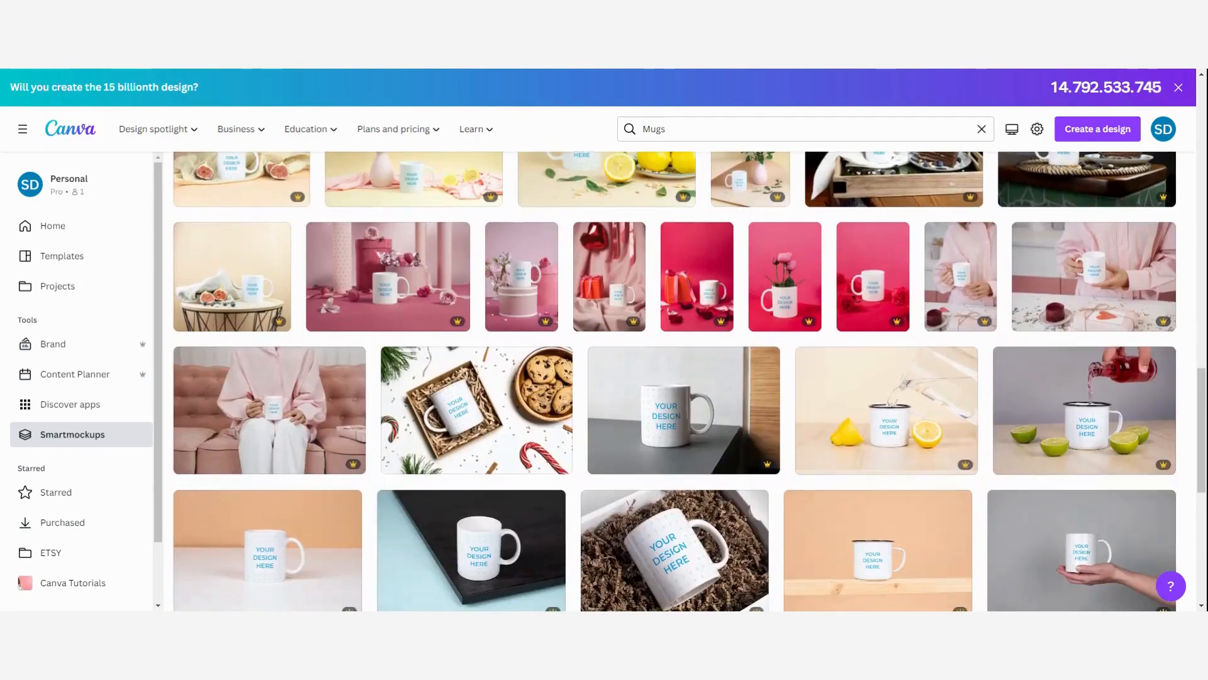
{"action": "scroll", "scroll_direction": "down", "scroll_amount": 3}
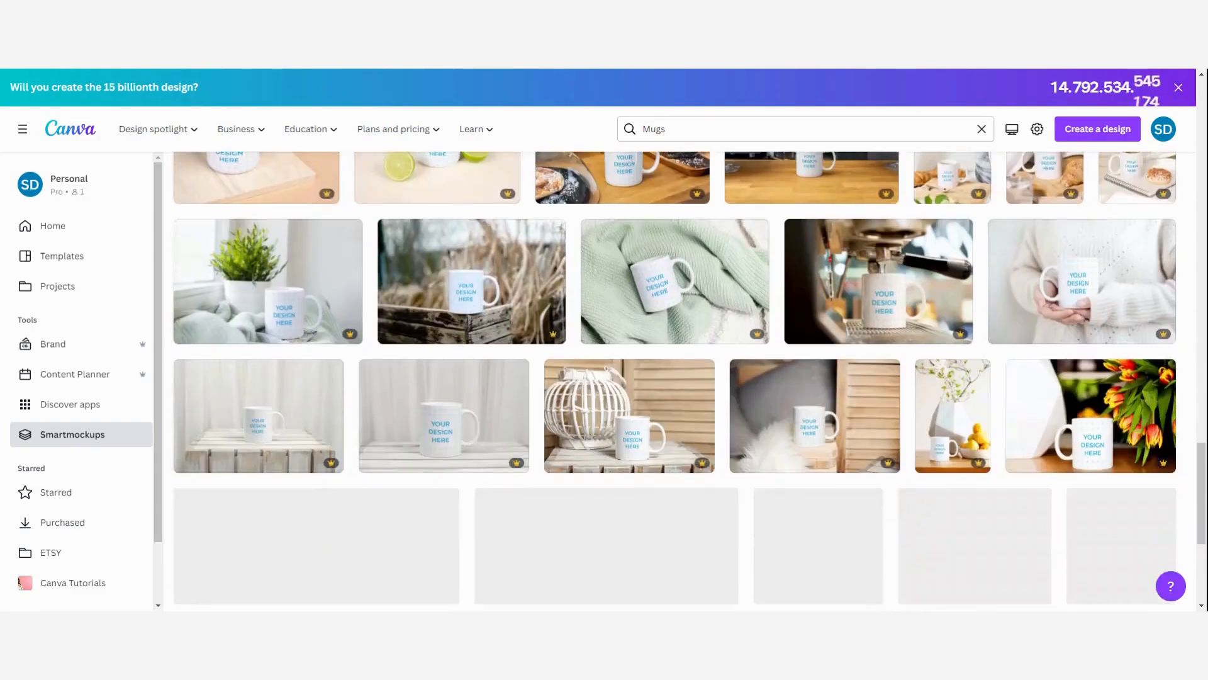
{"action": "scroll", "scroll_direction": "down", "scroll_amount": 3}
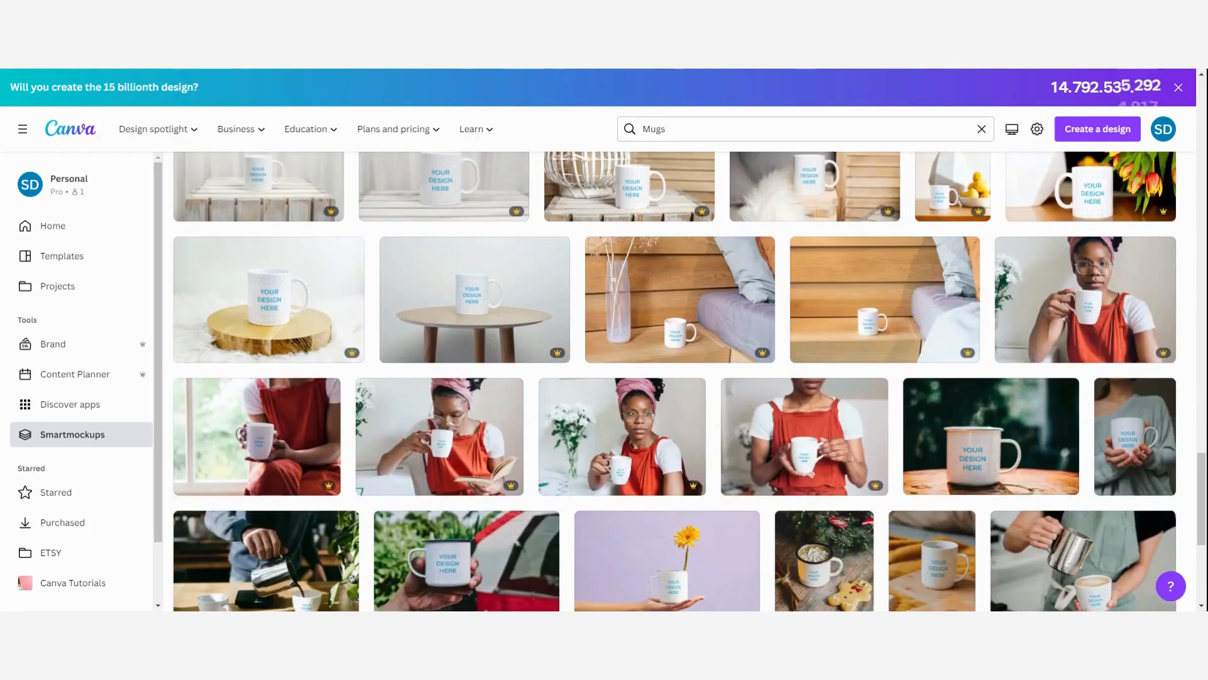
{"action": "scroll", "scroll_direction": "down", "scroll_amount": 3}
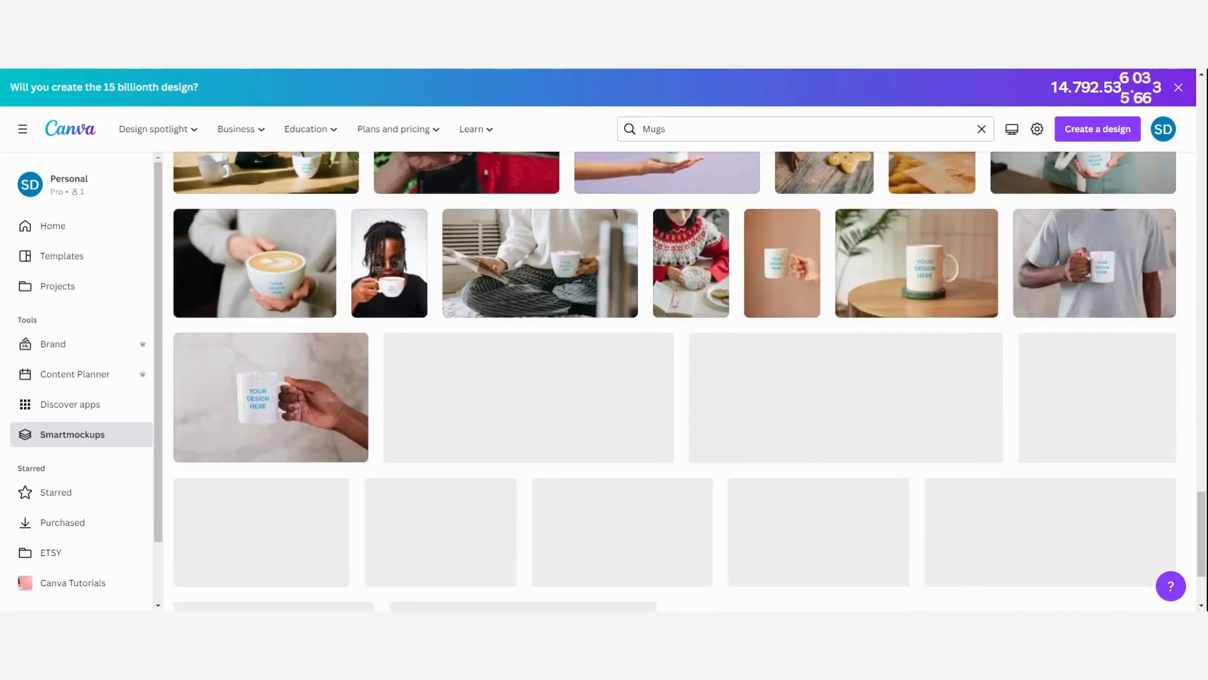
{"action": "scroll", "scroll_direction": "down", "scroll_amount": 3}
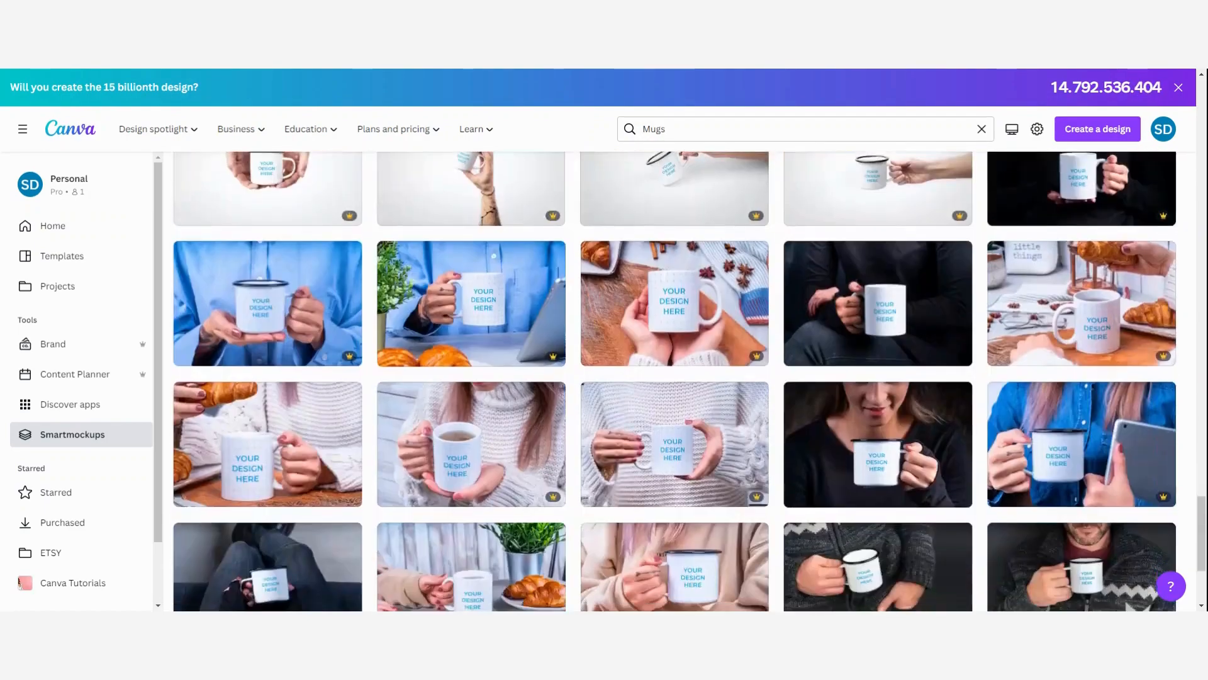
{"action": "scroll", "scroll_direction": "down", "scroll_amount": 3}
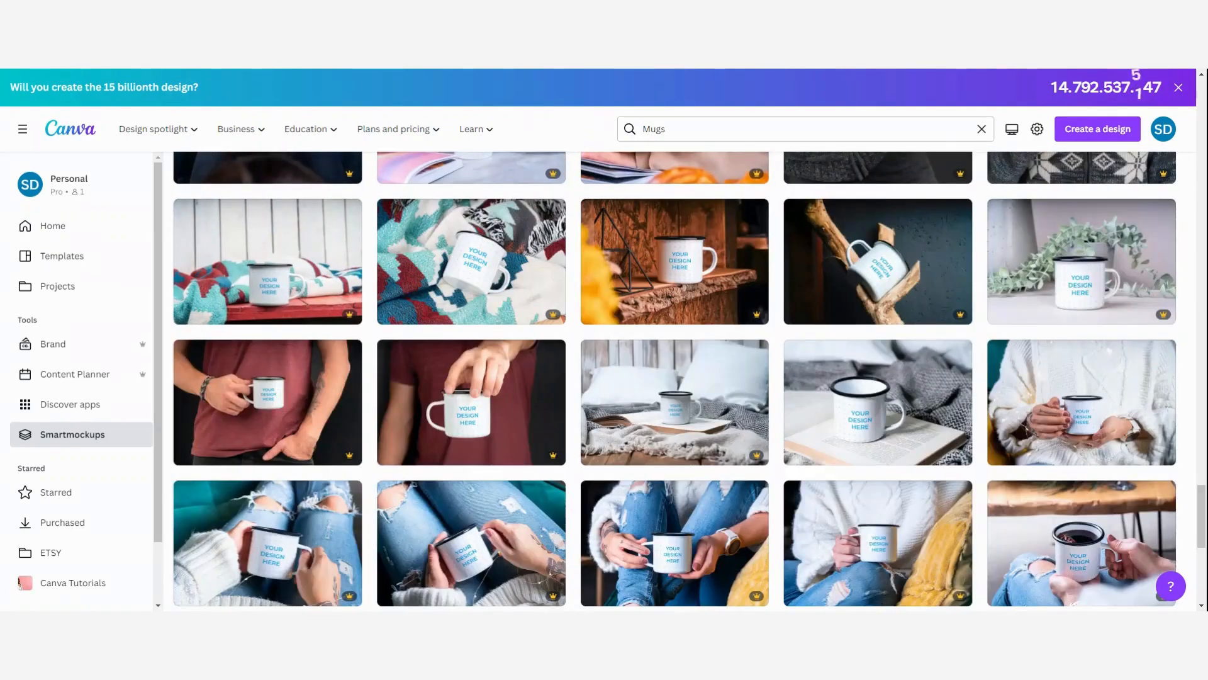
{"action": "scroll", "scroll_direction": "down", "scroll_amount": 3}
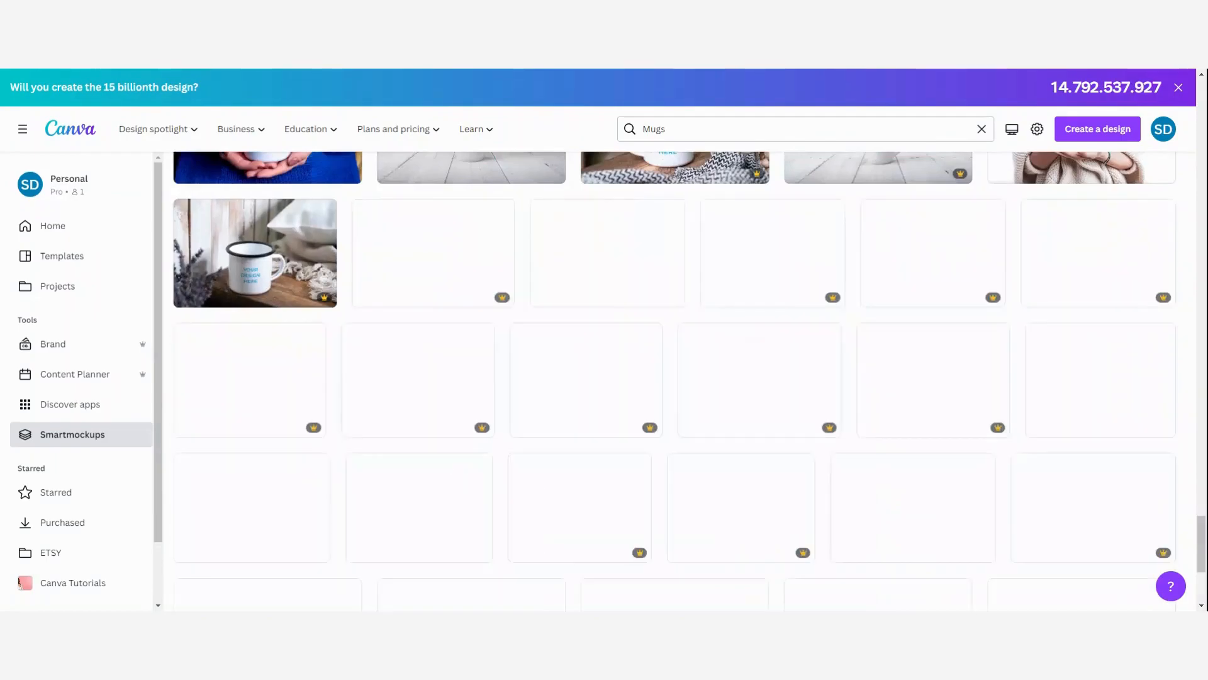
{"action": "scroll", "scroll_direction": "down", "scroll_amount": 3}
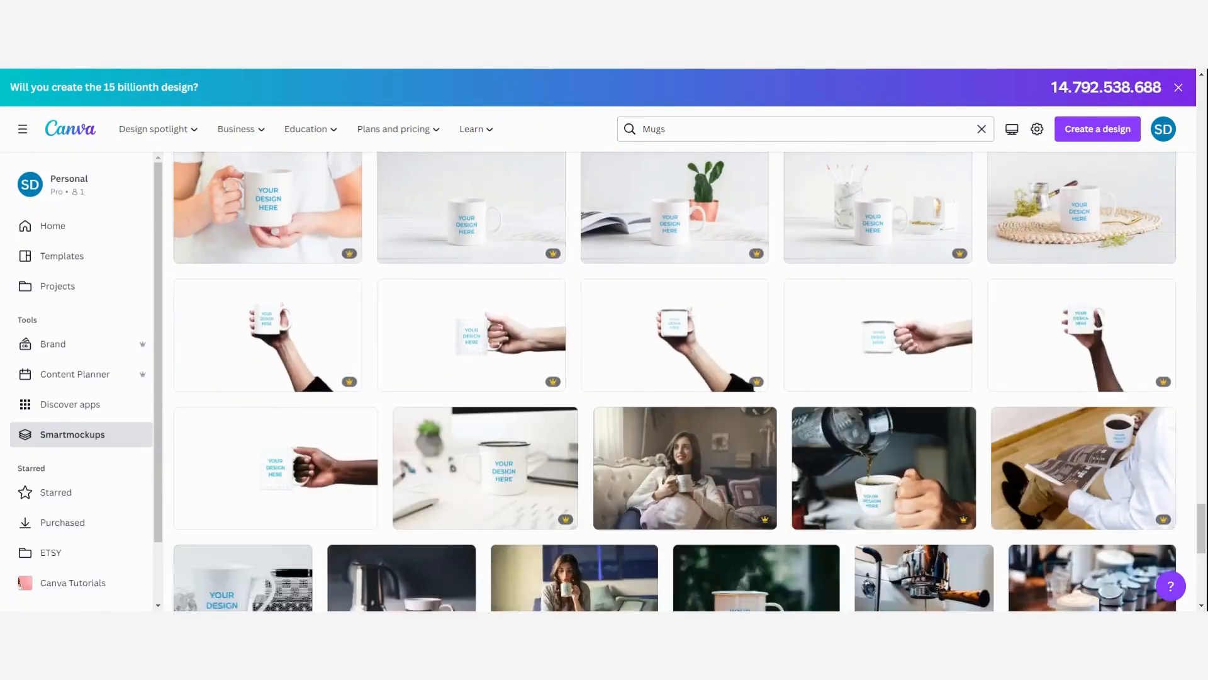
{"action": "scroll", "scroll_direction": "down", "scroll_amount": 3}
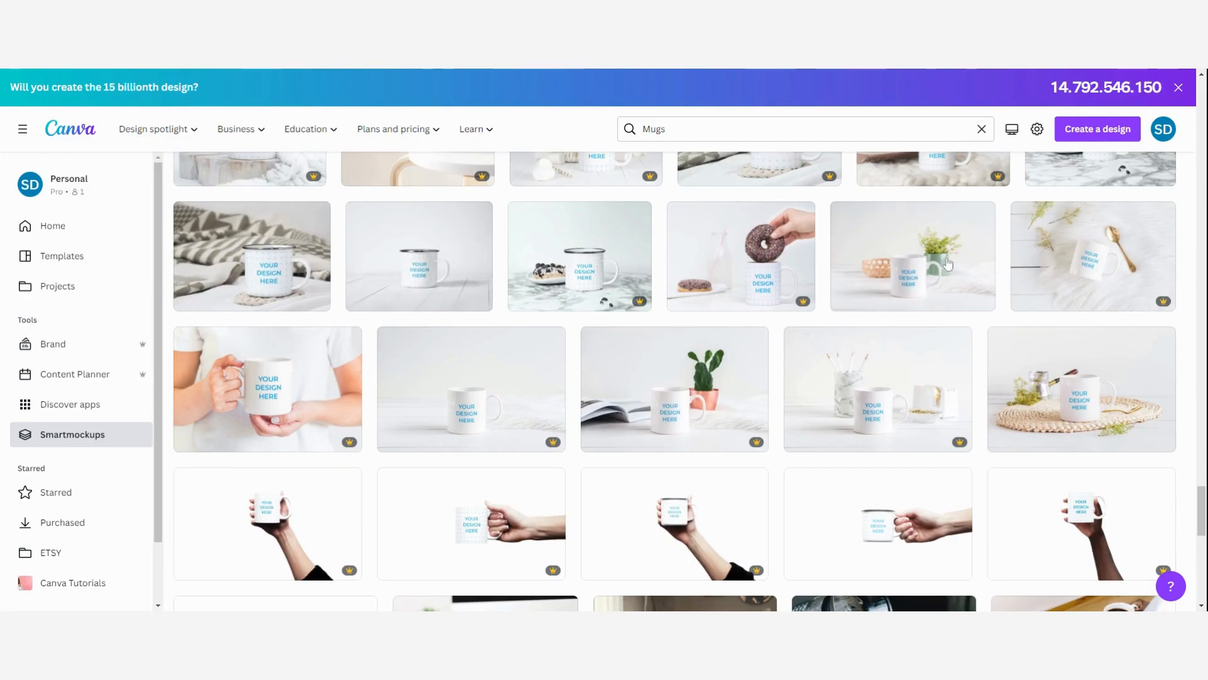
{"action": "mouse_move", "coordinate": [909, 291]}
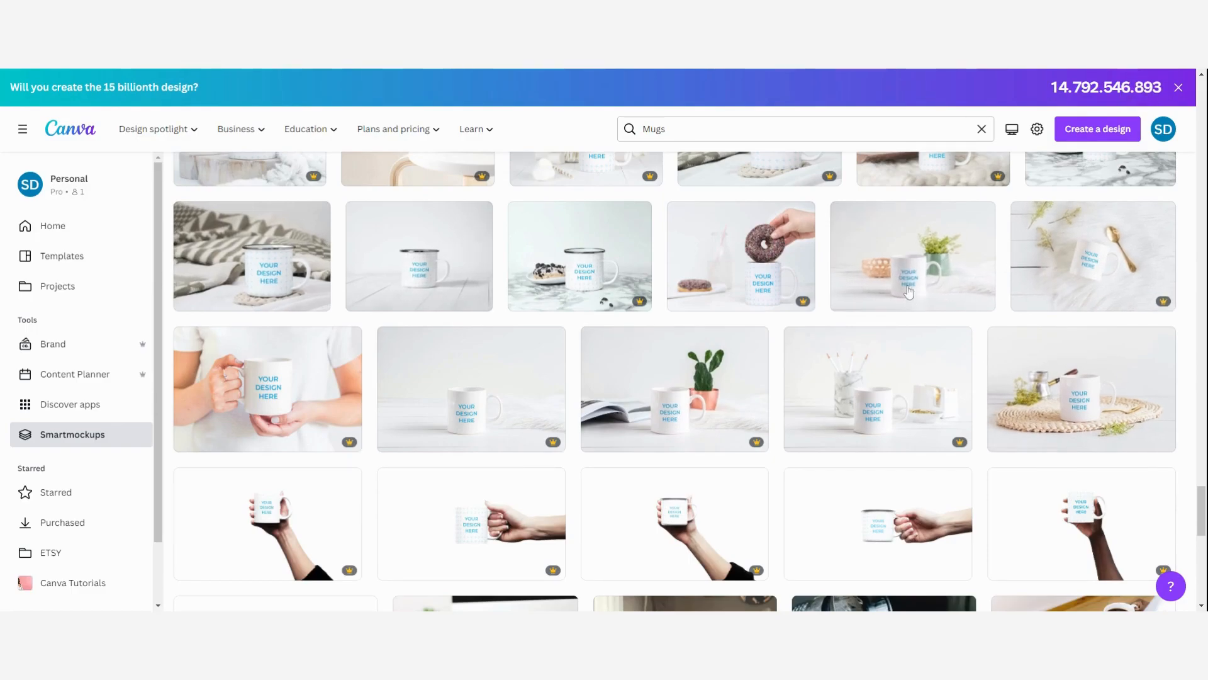
{"action": "mouse_move", "coordinate": [705, 414]}
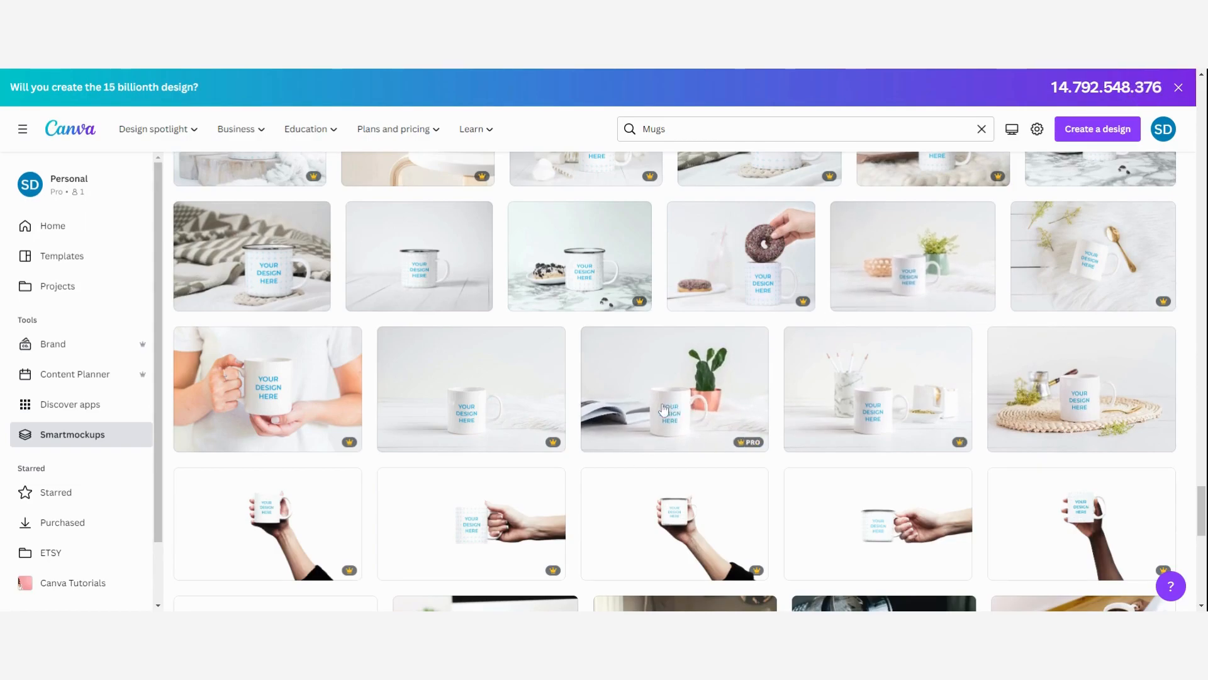
Choose the white mug mockup beside the open book and cactus and browse similar templates
{"action": "left_click", "coordinate": [674, 389]}
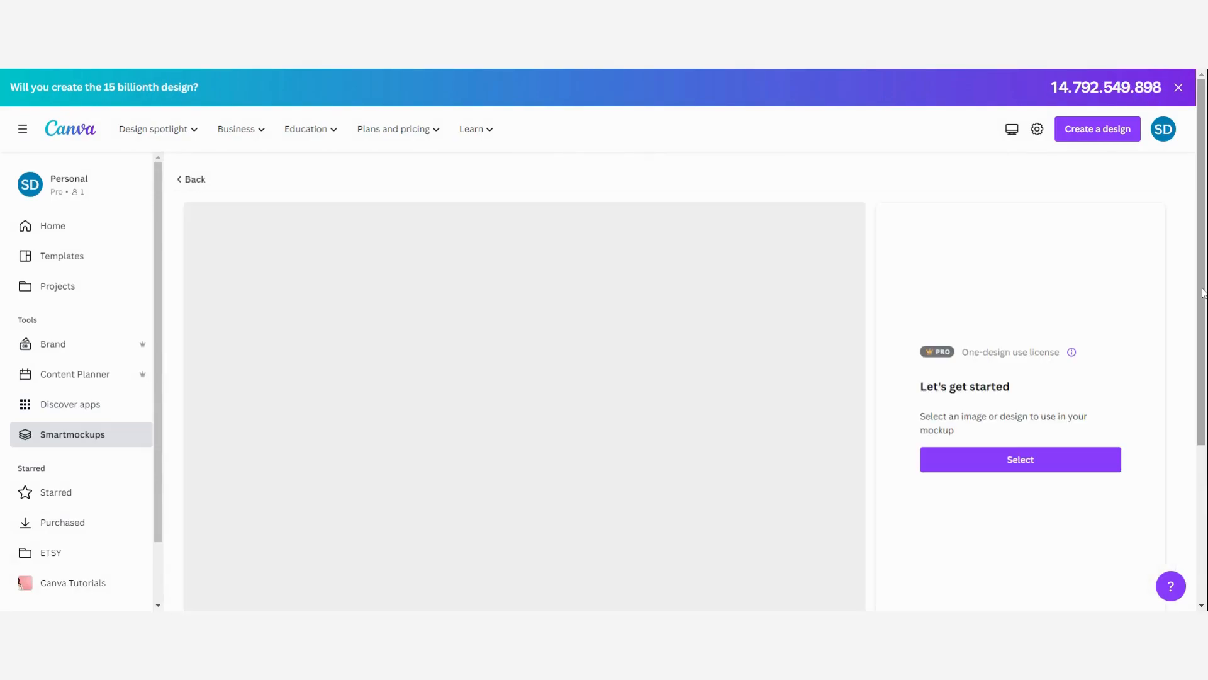
{"action": "scroll", "scroll_direction": "down", "scroll_amount": 3}
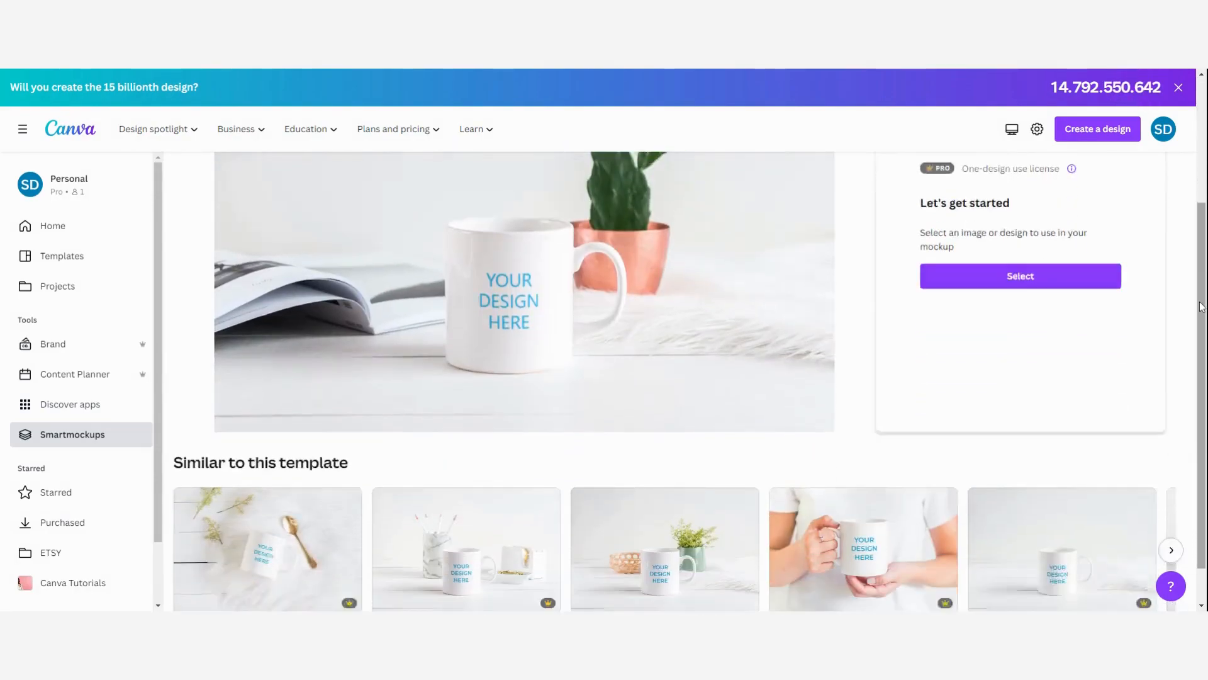
{"action": "scroll", "scroll_direction": "down", "scroll_amount": 3}
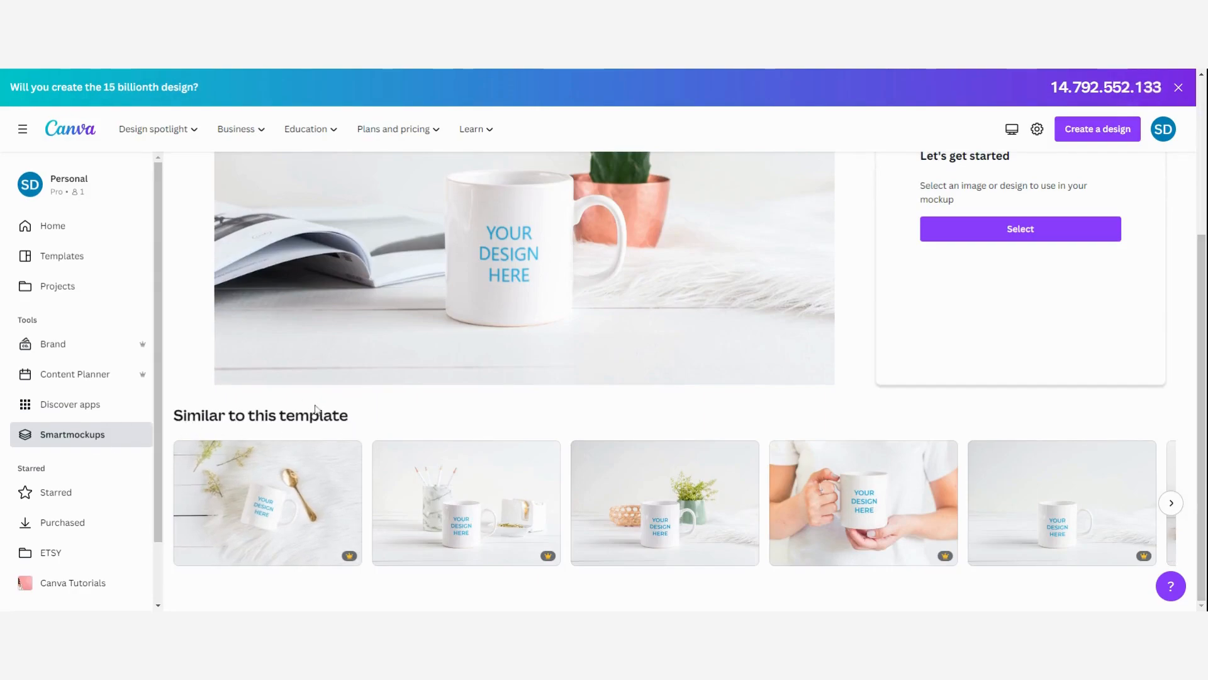
{"action": "left_click", "coordinate": [1170, 502]}
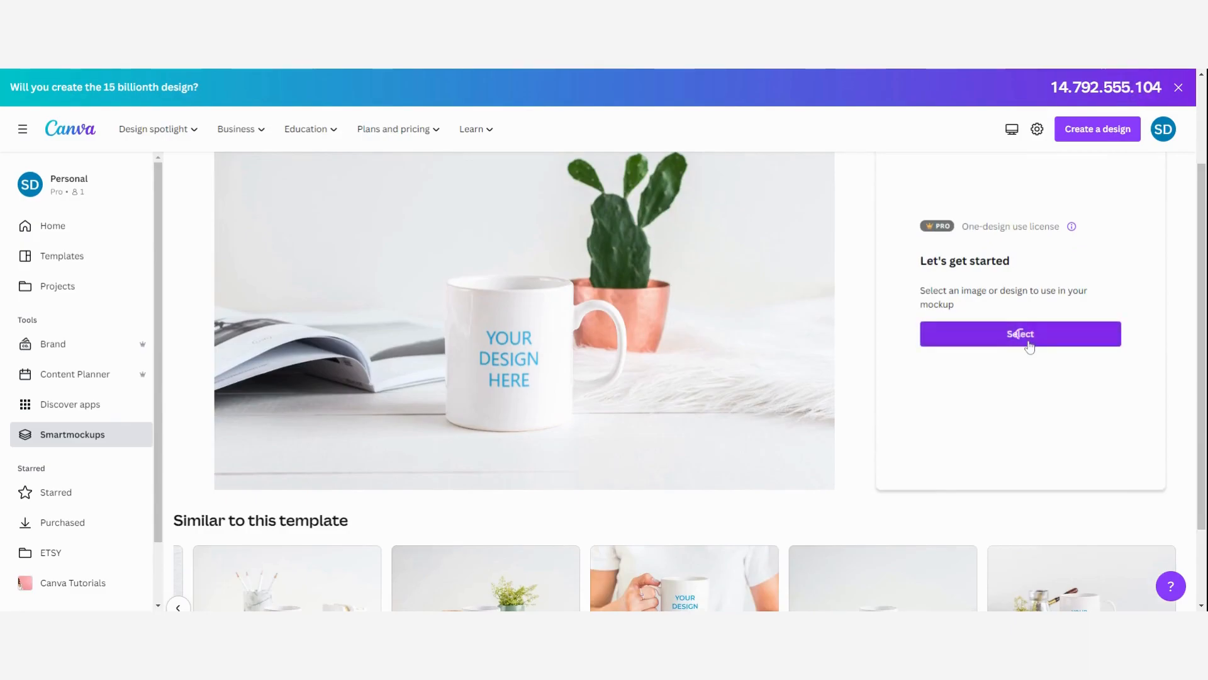
Apply the first pink Girlboss brushstroke upload to the mug
{"action": "left_click", "coordinate": [1020, 334]}
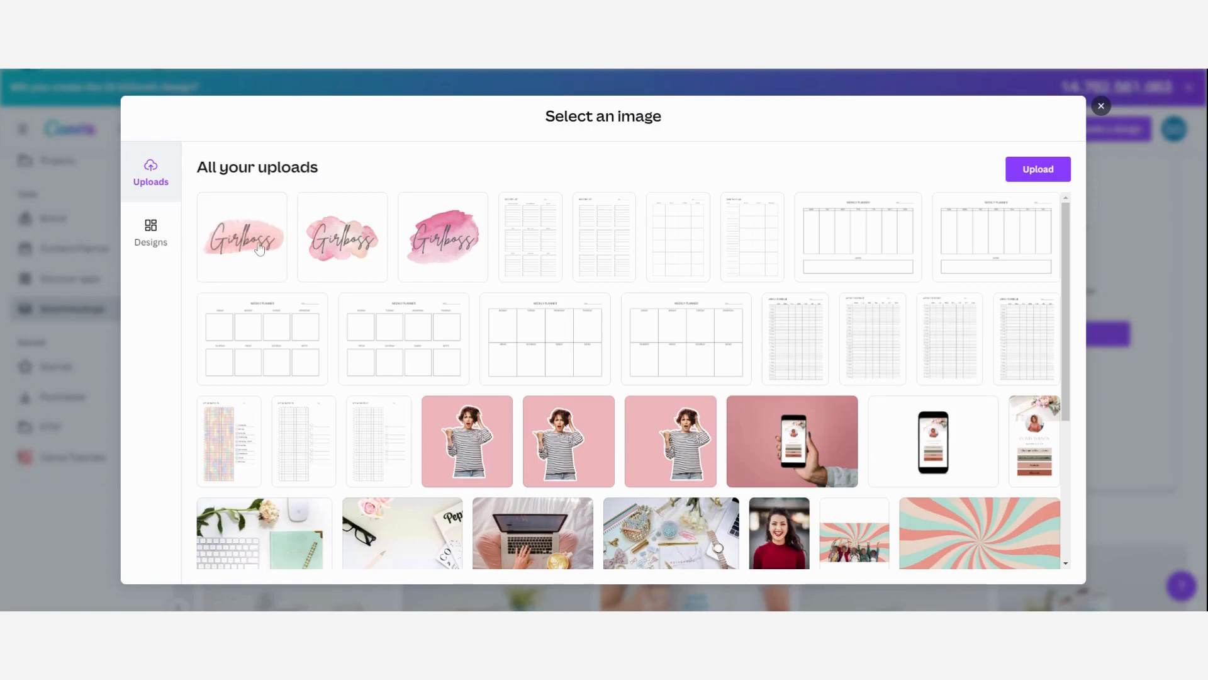
{"action": "left_click", "coordinate": [242, 236]}
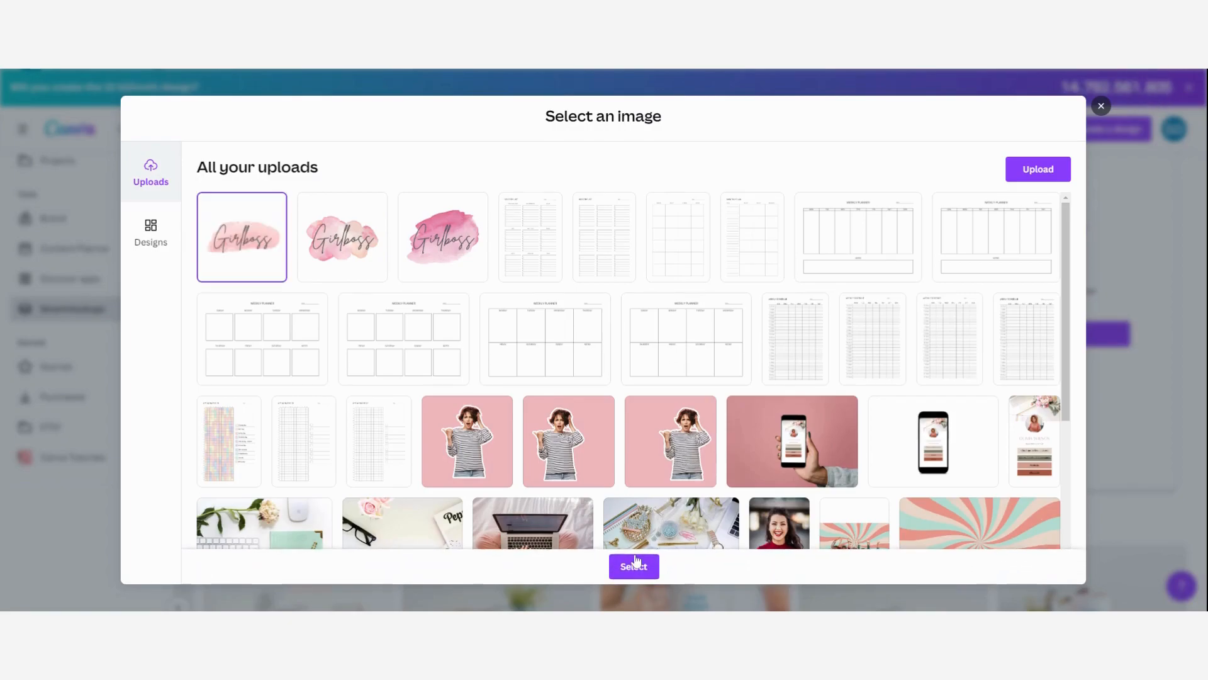
{"action": "left_click", "coordinate": [633, 565]}
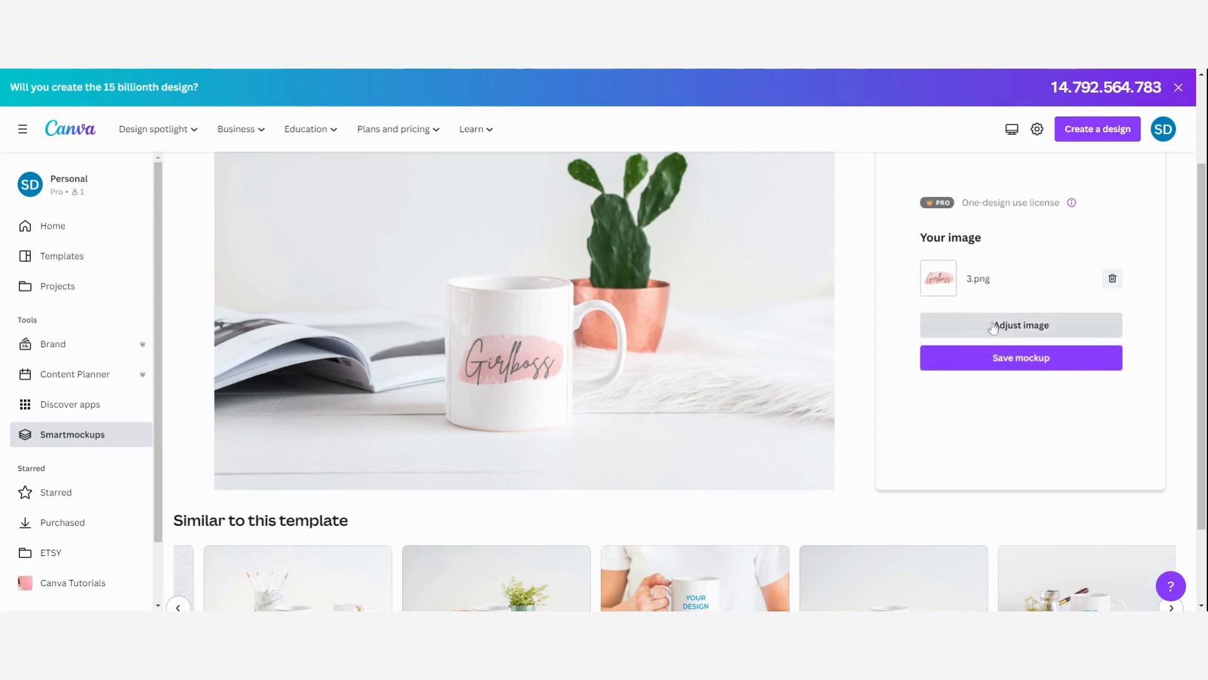
Set the design's image sizing to Stretch so it fills the mug's print area
{"action": "left_click", "coordinate": [1019, 324]}
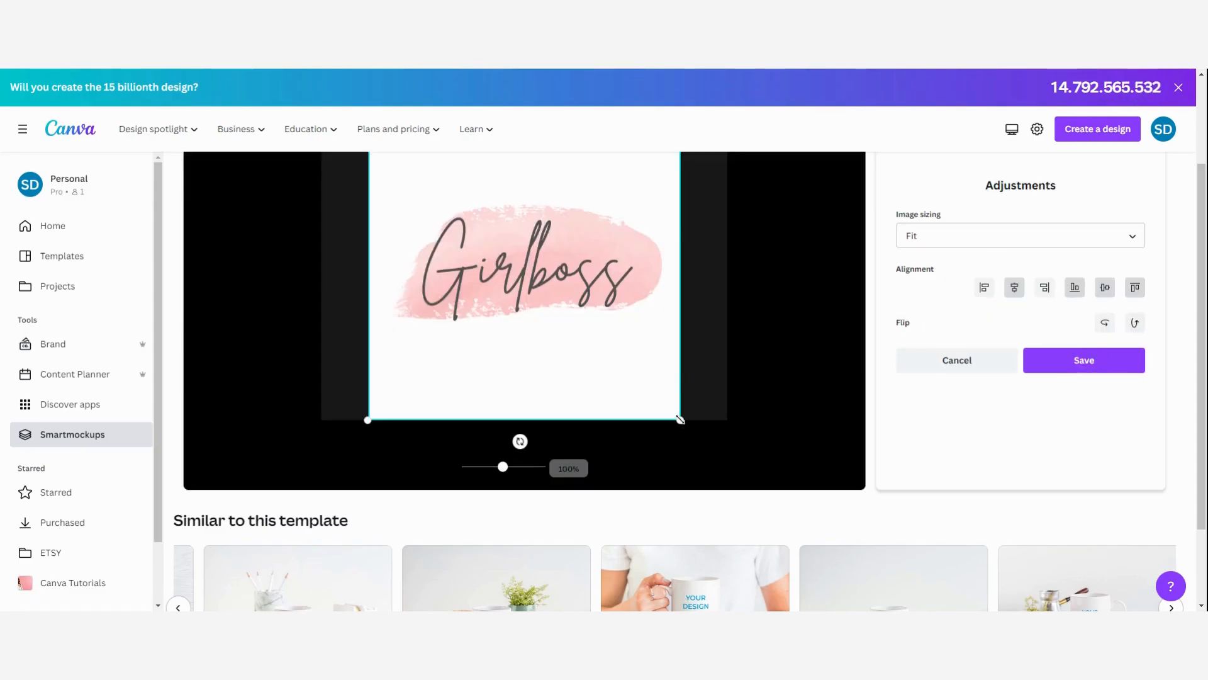
{"action": "left_click", "coordinate": [1018, 235]}
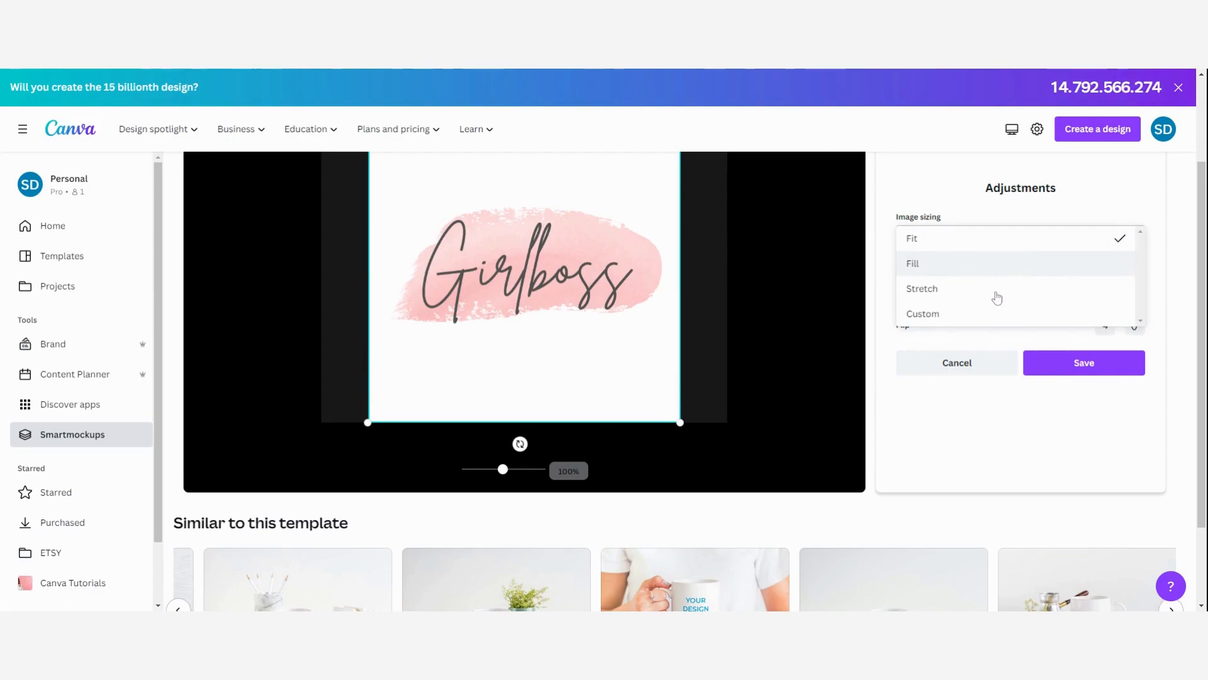
{"action": "left_click", "coordinate": [921, 288]}
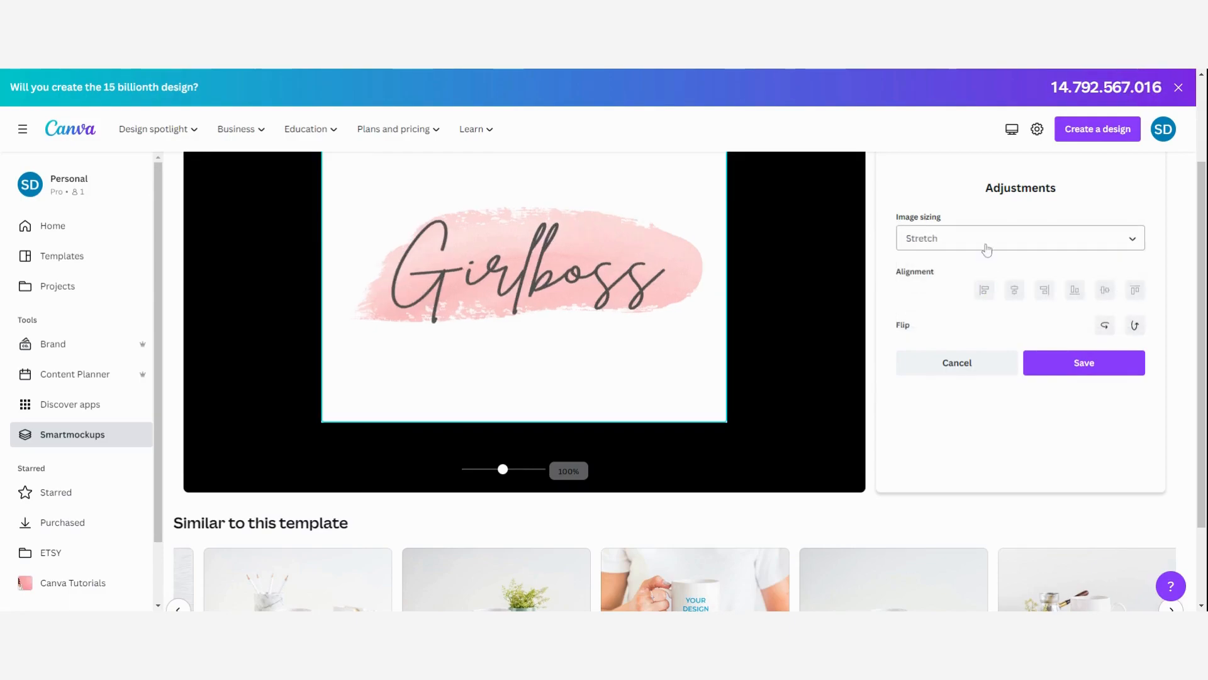
{"action": "left_click", "coordinate": [1017, 238]}
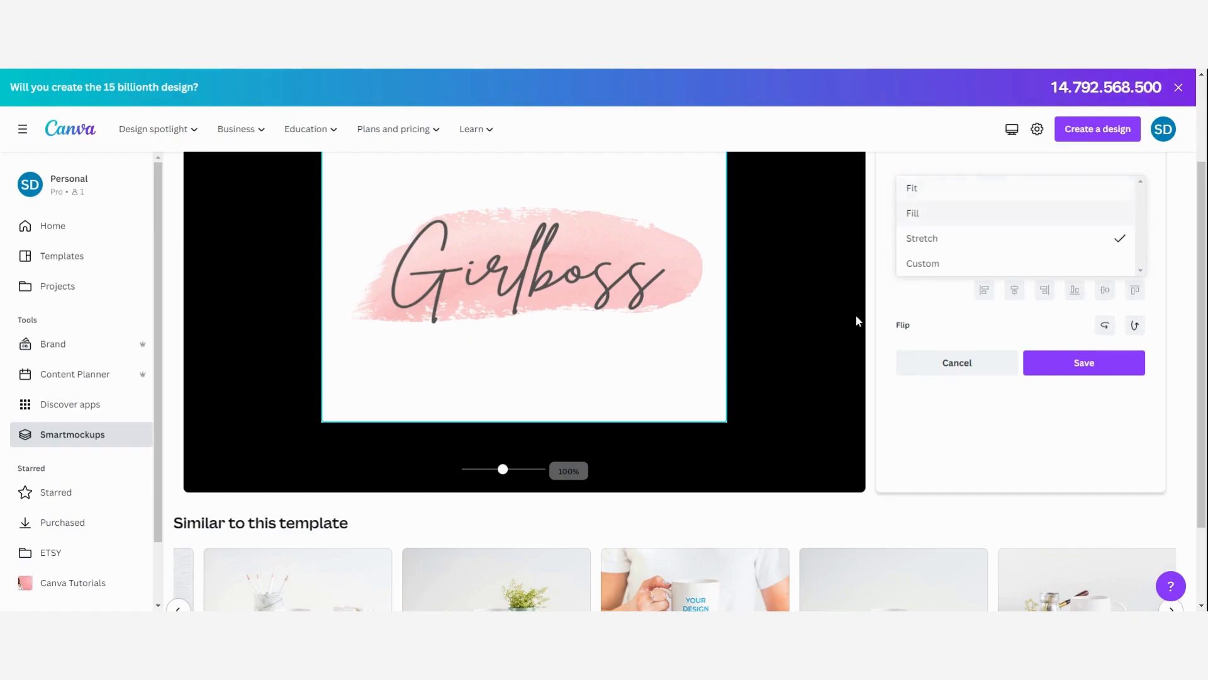
{"action": "left_click", "coordinate": [1083, 362]}
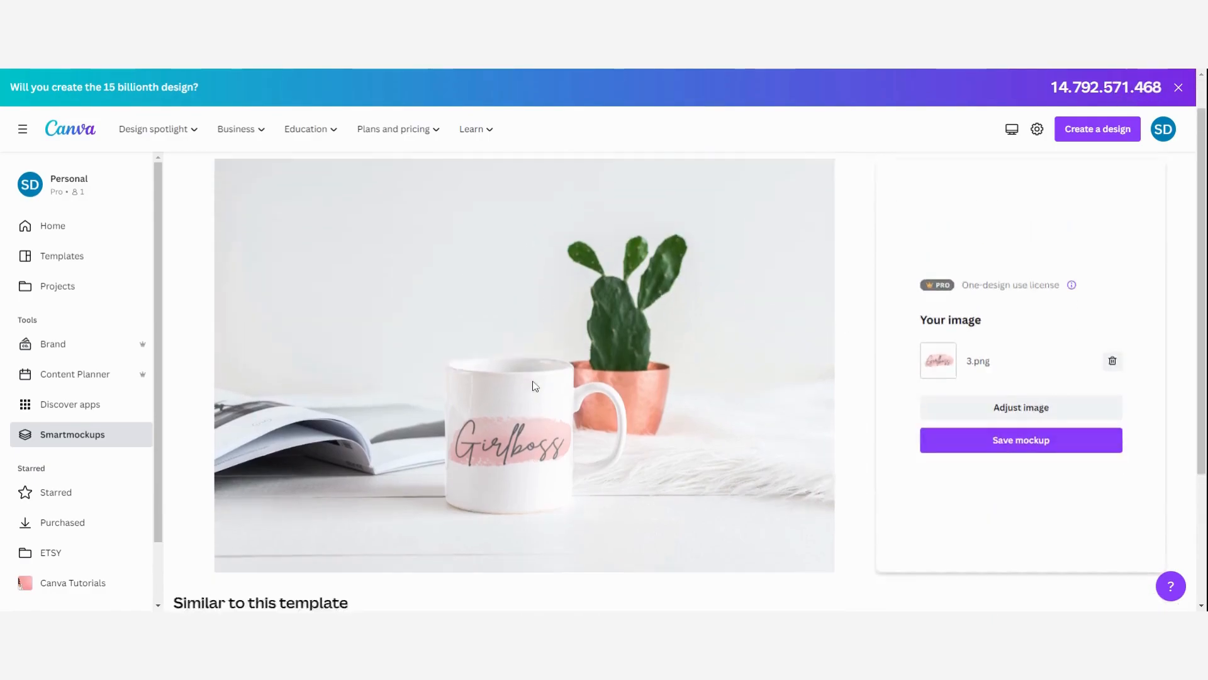
Save the finished Girlboss mug mockup, bringing up its download options
{"action": "scroll", "scroll_direction": "down", "scroll_amount": 3}
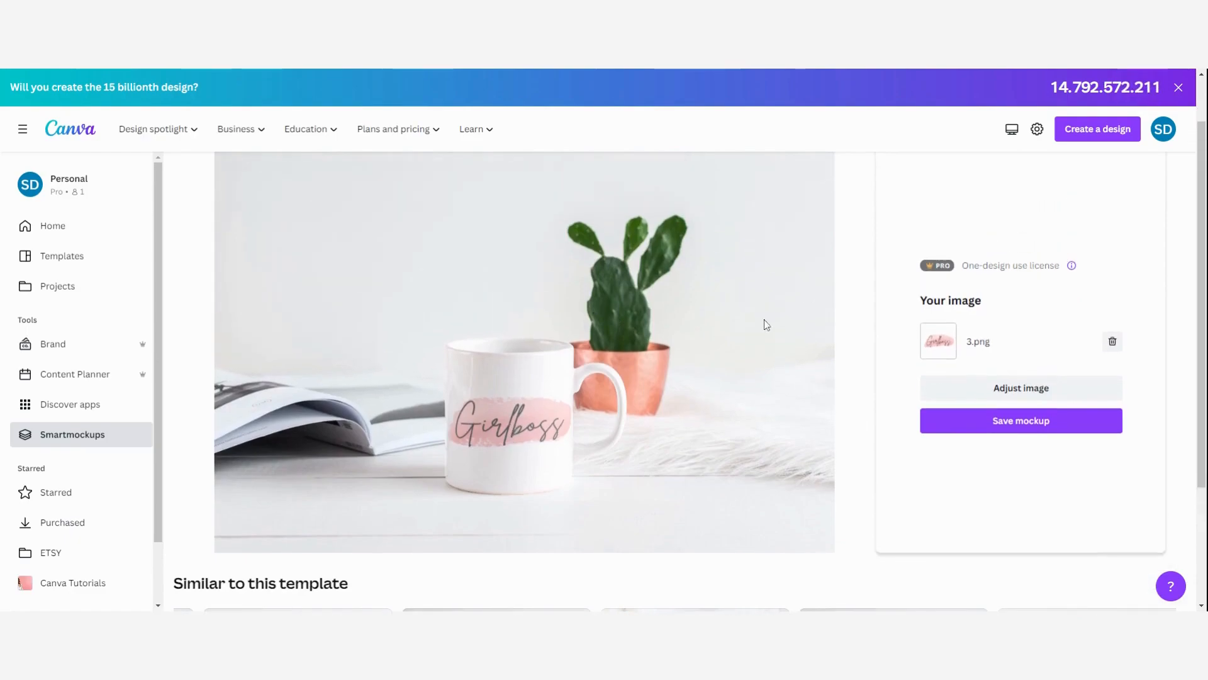
{"action": "left_click", "coordinate": [1021, 420]}
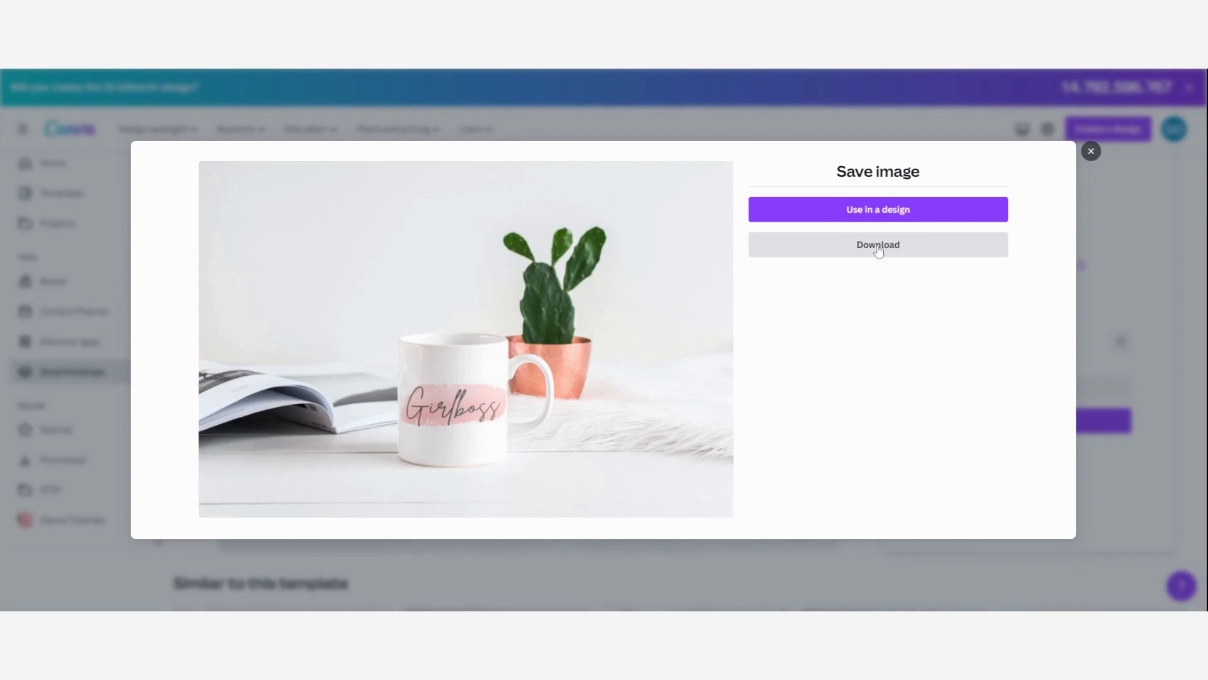
{"action": "mouse_move", "coordinate": [903, 325]}
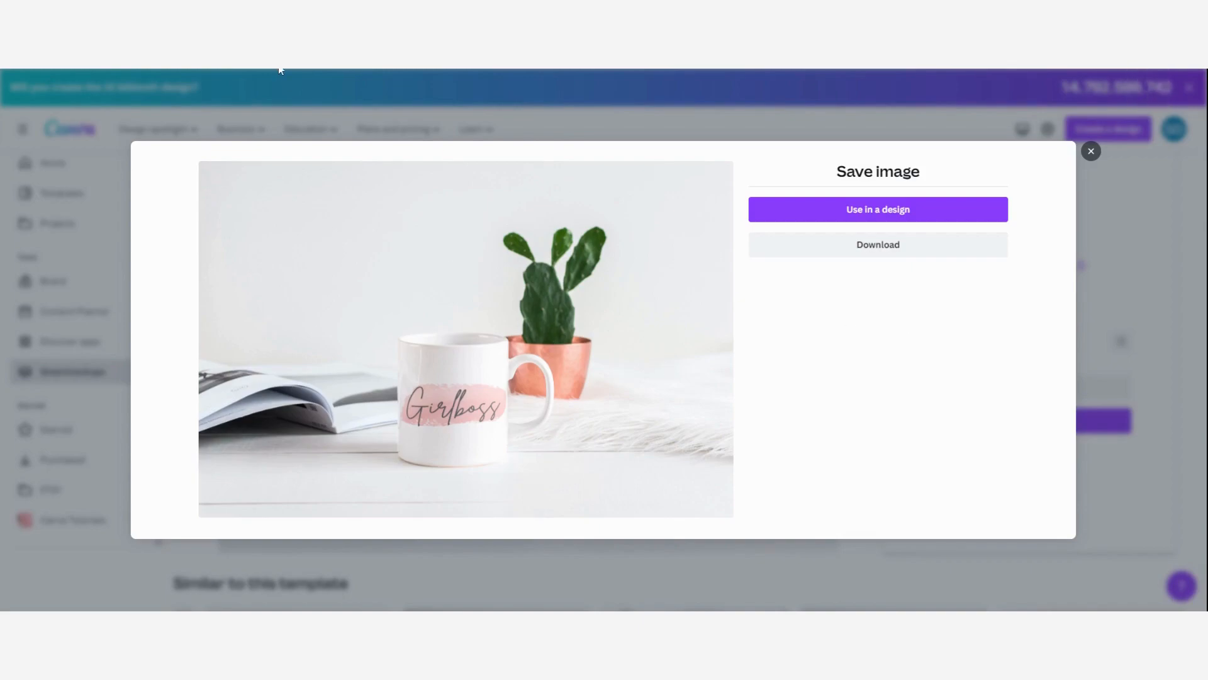
Dismiss the Save image dialog to return to the mug mockup page
{"action": "left_click", "coordinate": [1091, 151]}
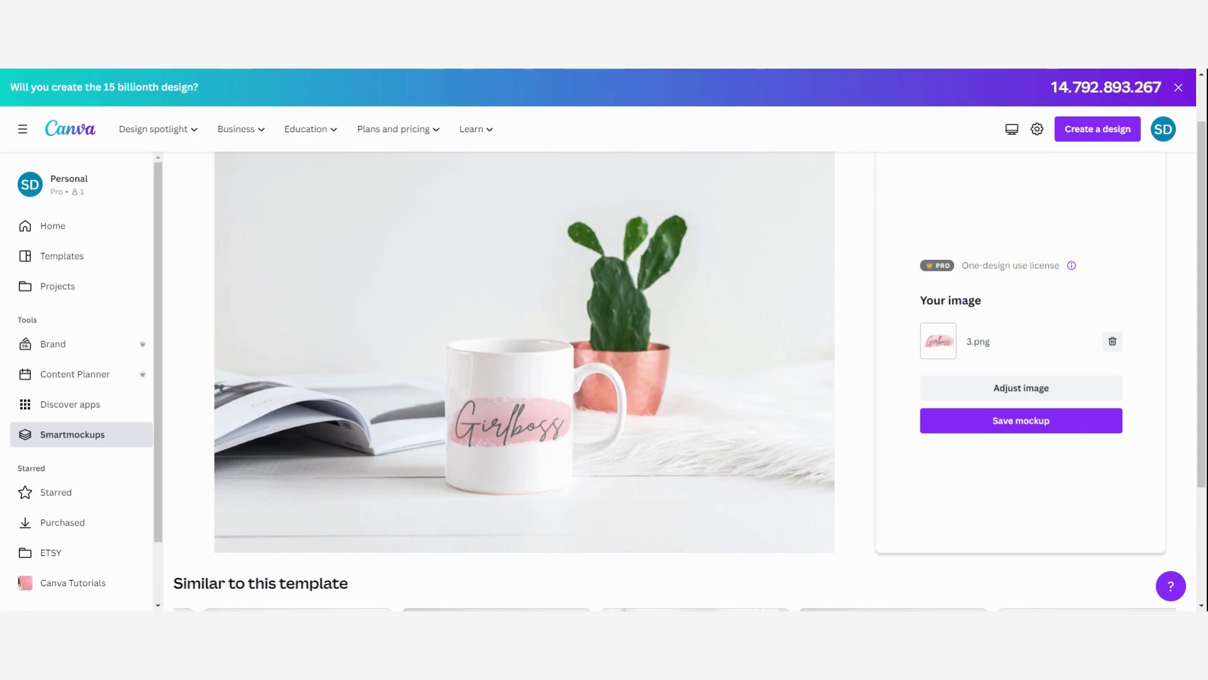
{"action": "mouse_move", "coordinate": [853, 520]}
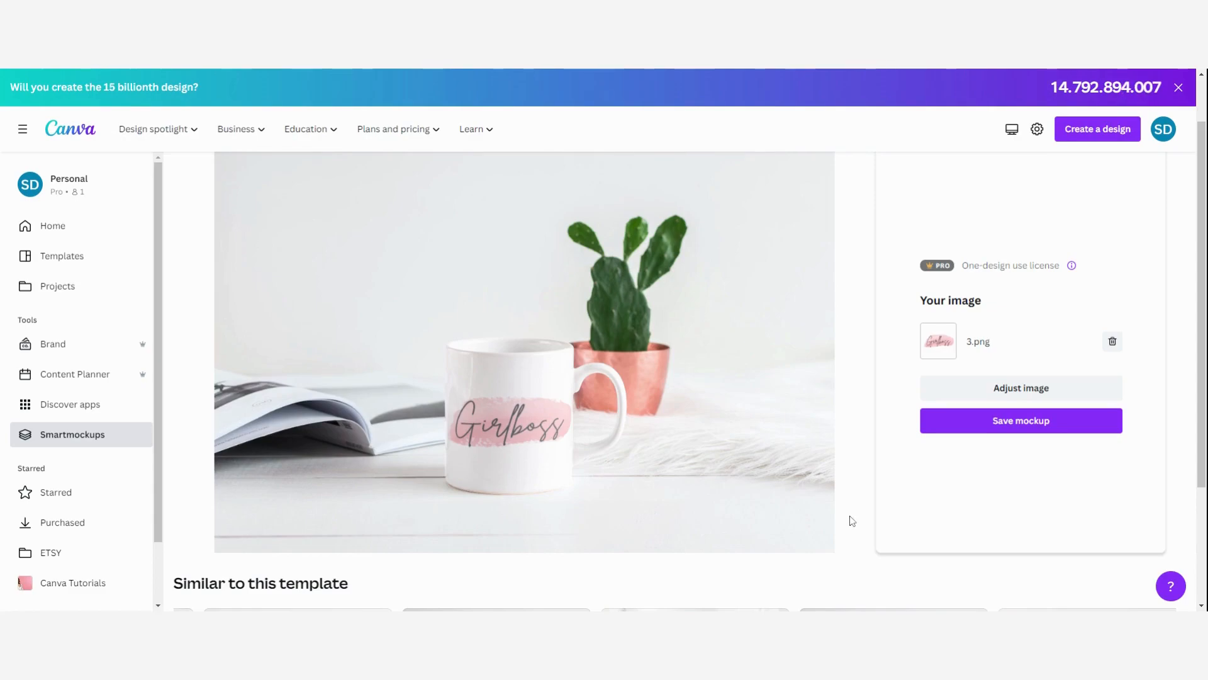